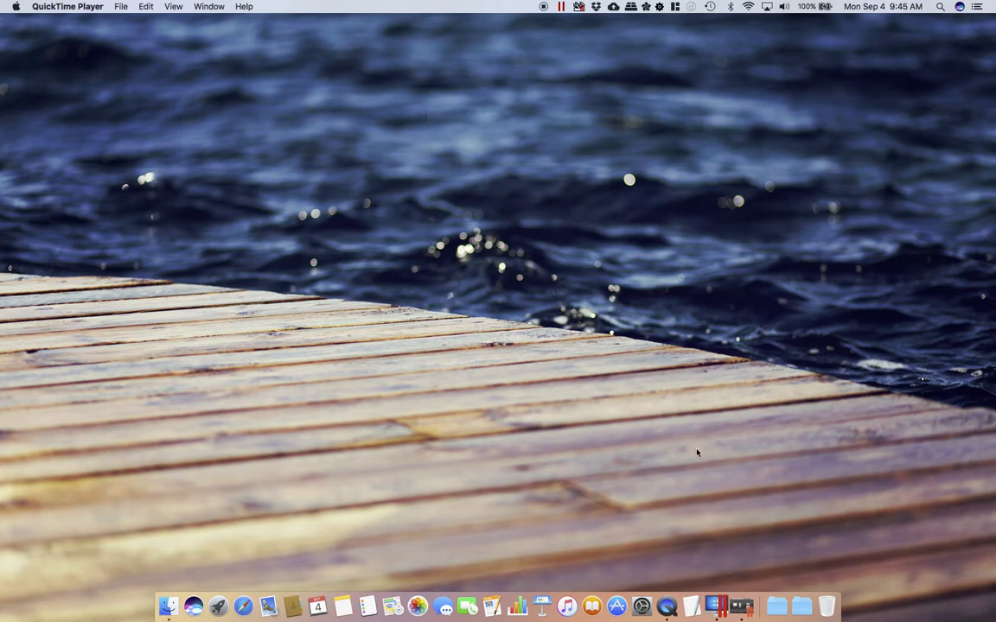
pyautogui.moveTo(716, 606)
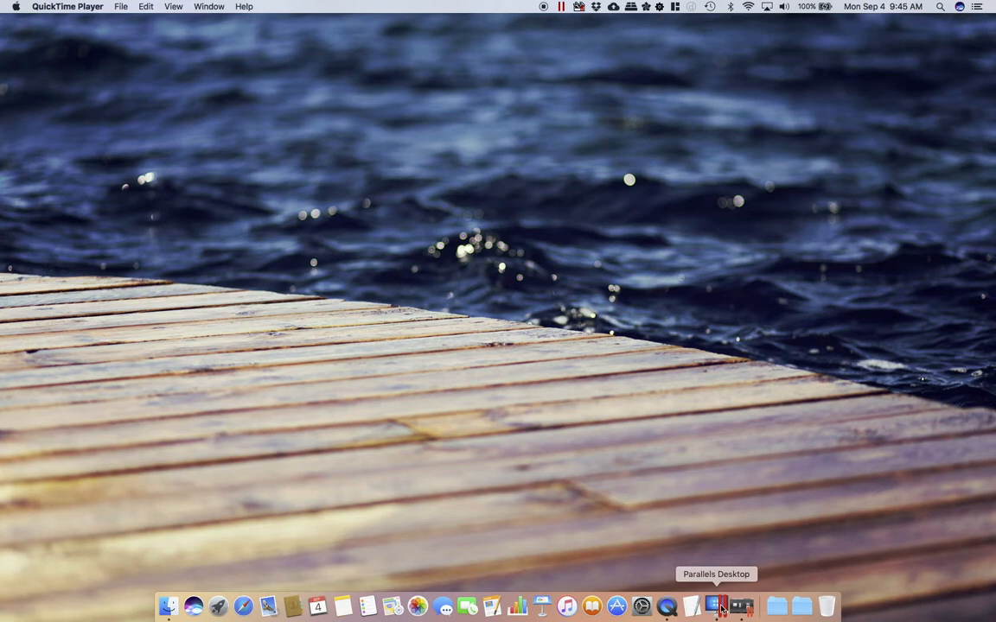
pyautogui.moveTo(48, 21)
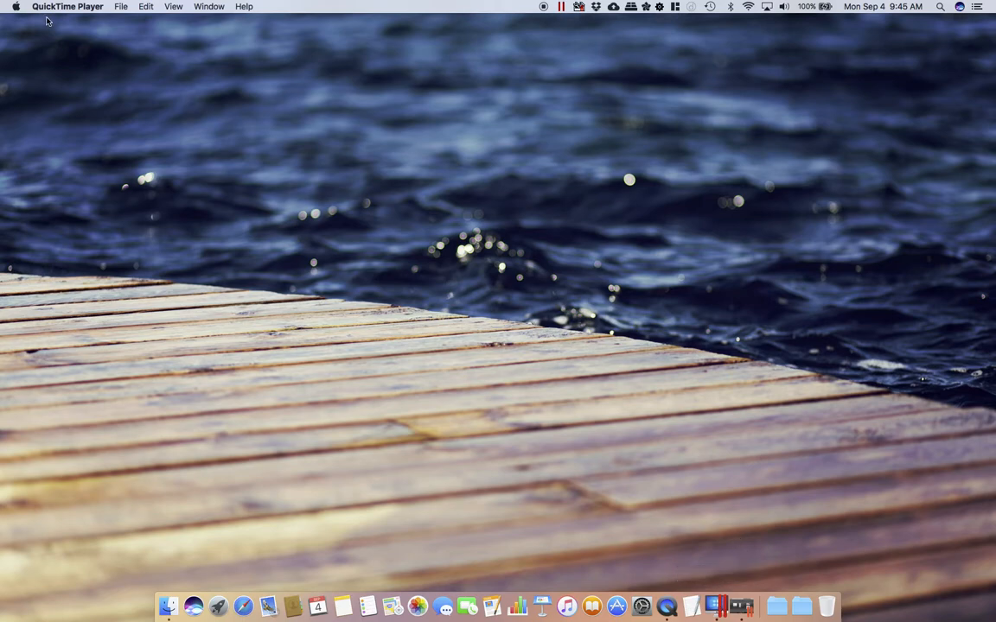
# Open the QuickTime Player application menu in the macOS menu bar
pyautogui.click(68, 6)
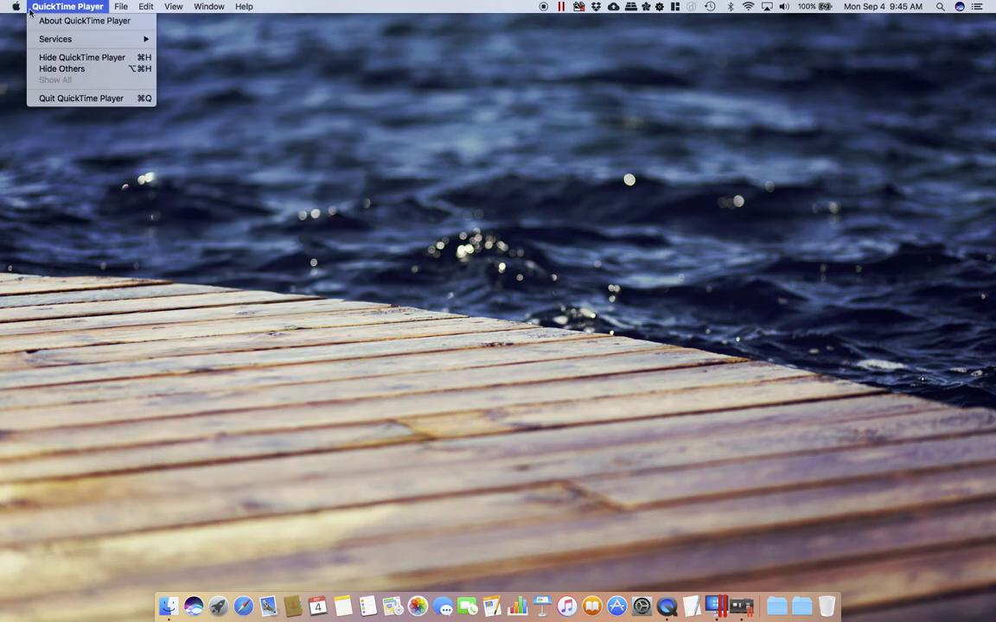
# Open About This Mac to view its macOS Sierra 10.12.6 overview
pyautogui.click(517, 180)
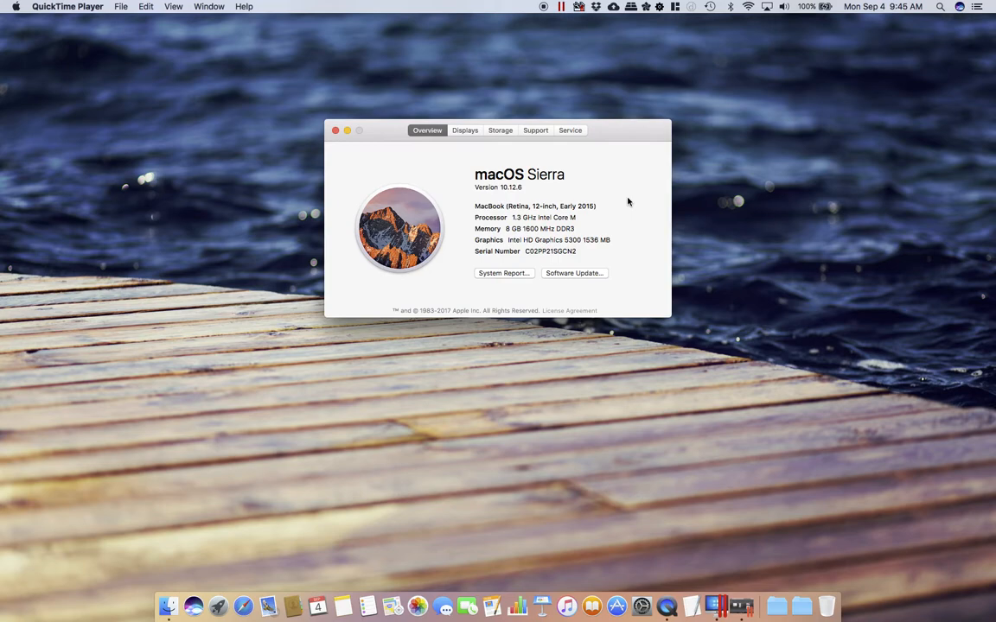
pyautogui.moveTo(617, 206)
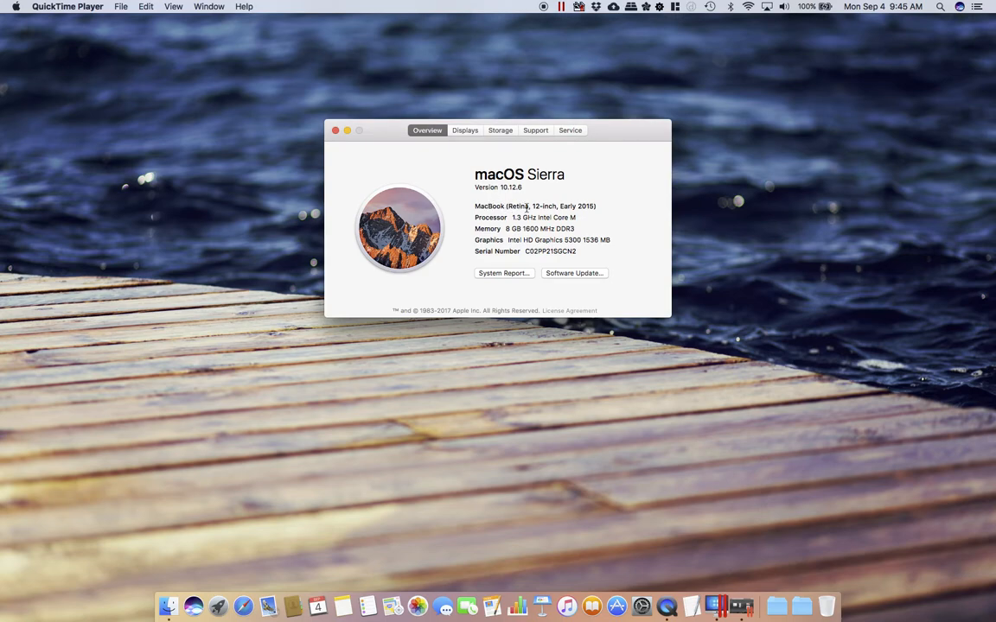
pyautogui.moveTo(598, 211)
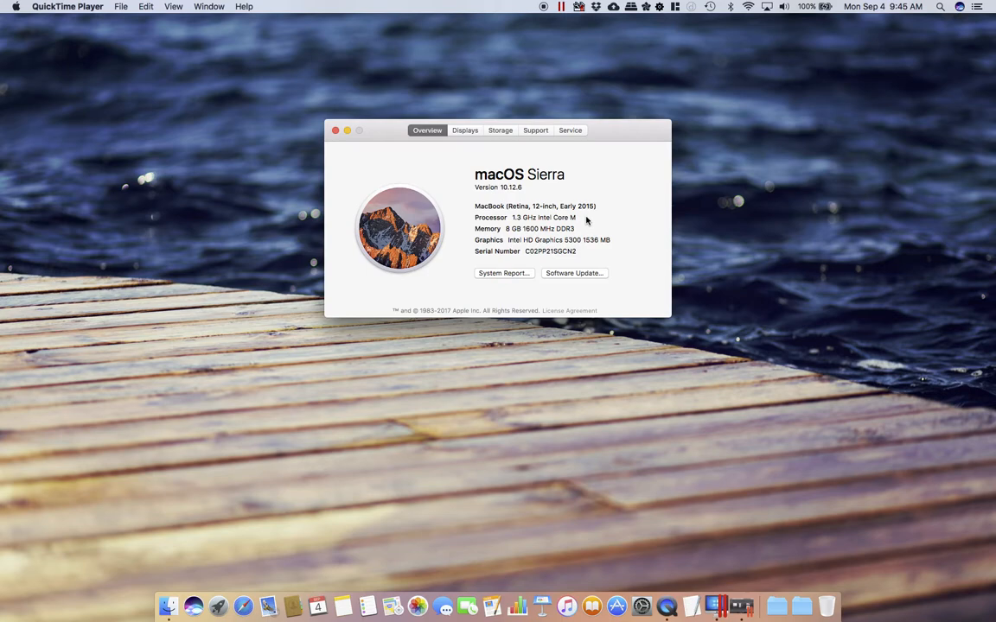
pyautogui.moveTo(584, 221)
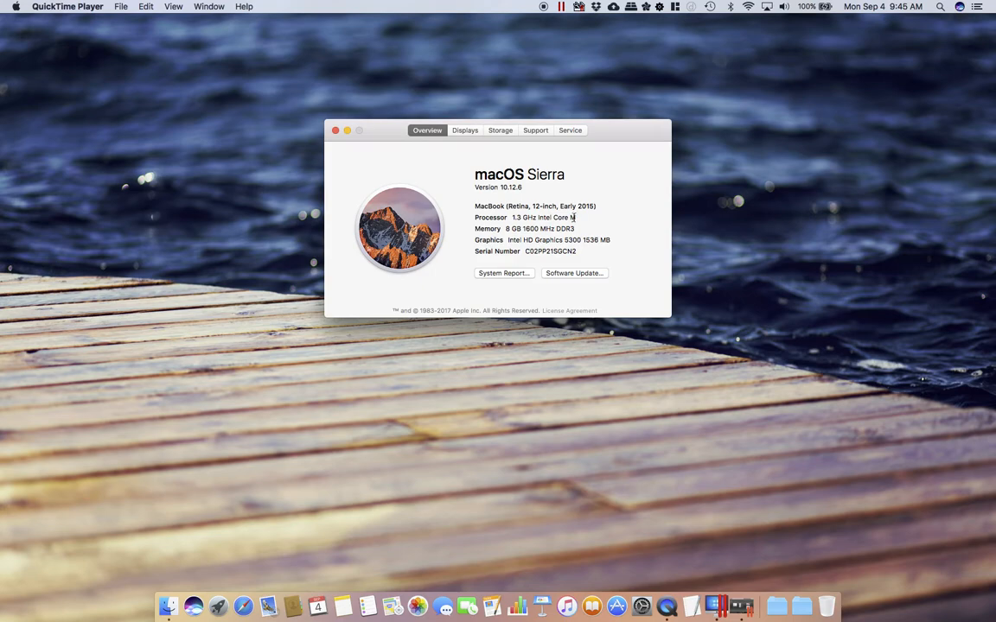
pyautogui.moveTo(579, 222)
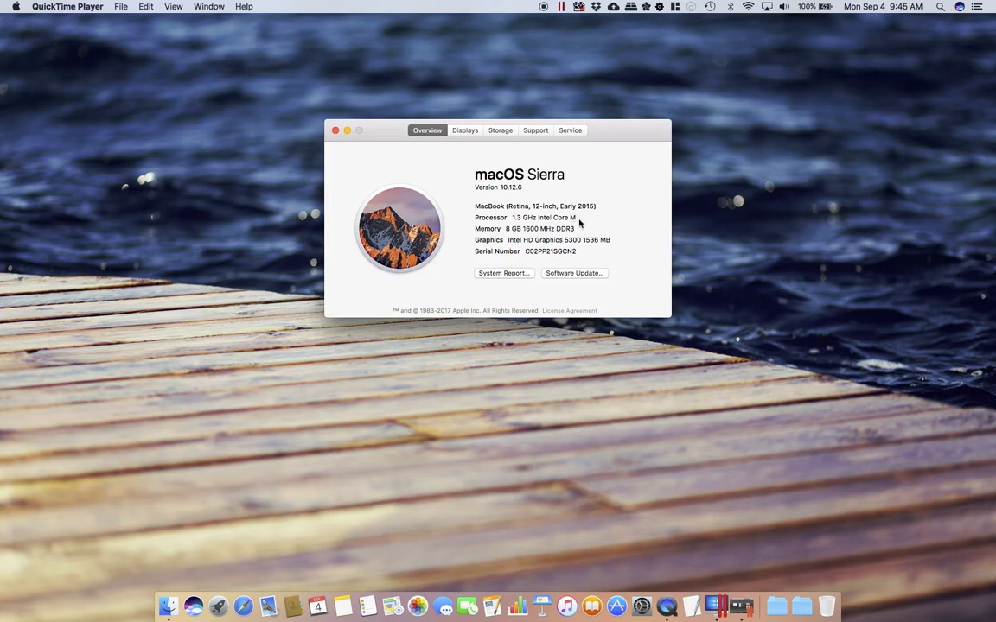
pyautogui.moveTo(518, 233)
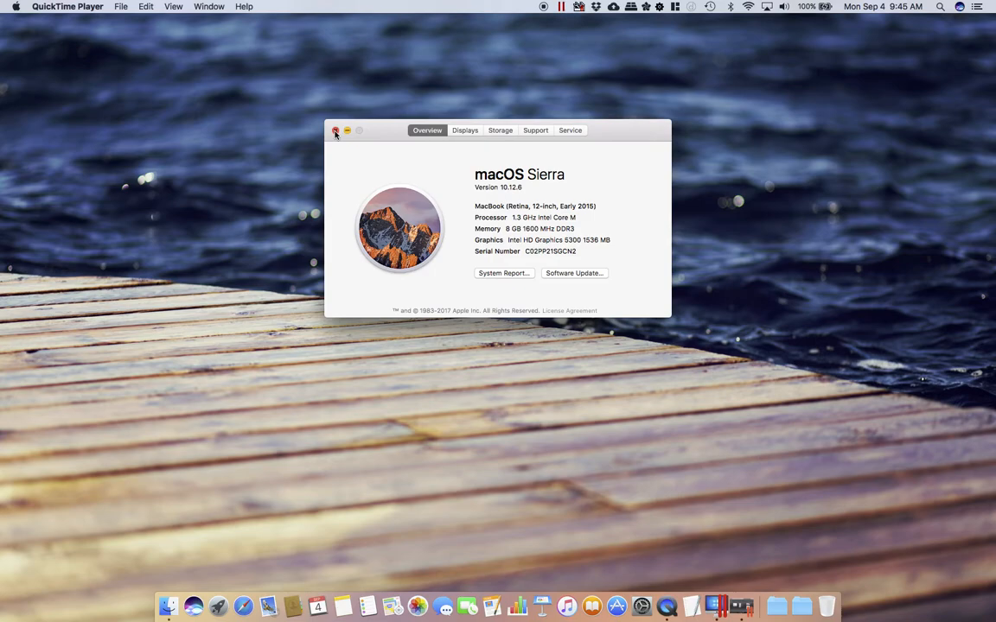
# Close About This Mac, open and close Alarms & Clock, then return to AutoCAD
pyautogui.click(336, 130)
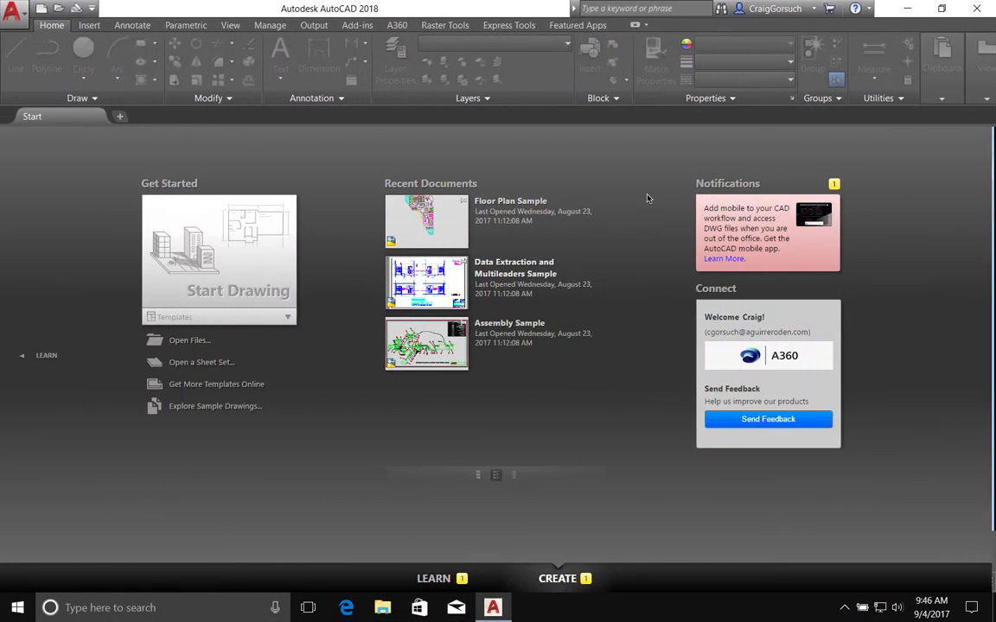
pyautogui.moveTo(645, 159)
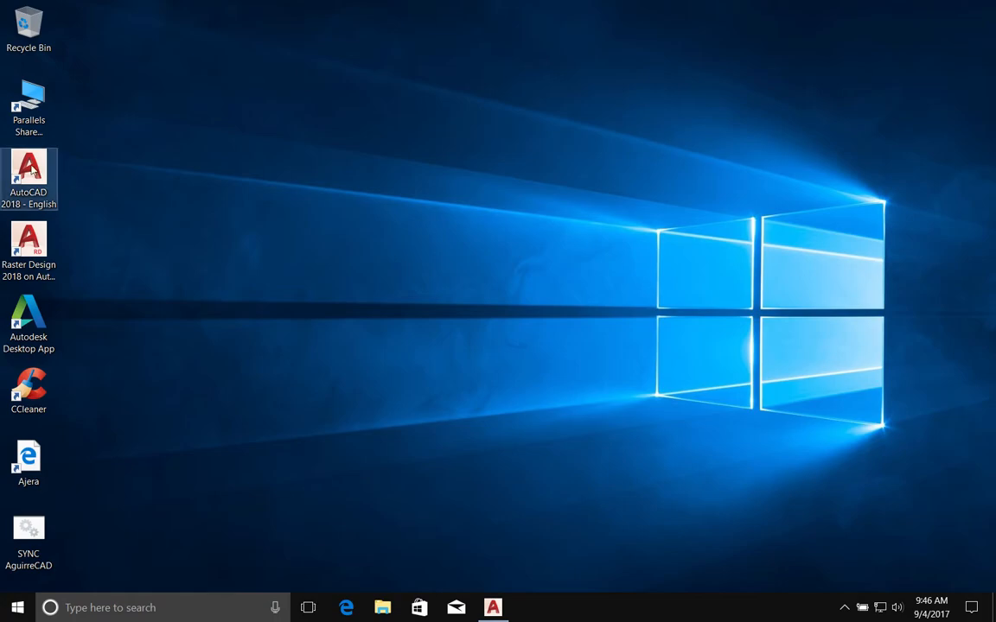
pyautogui.moveTo(28, 173)
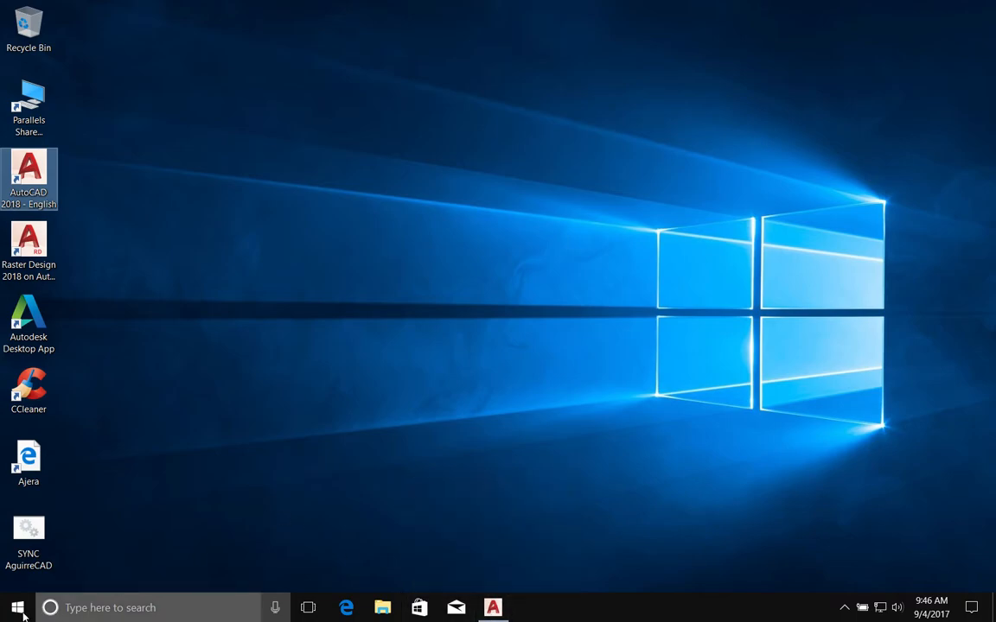
pyautogui.click(17, 607)
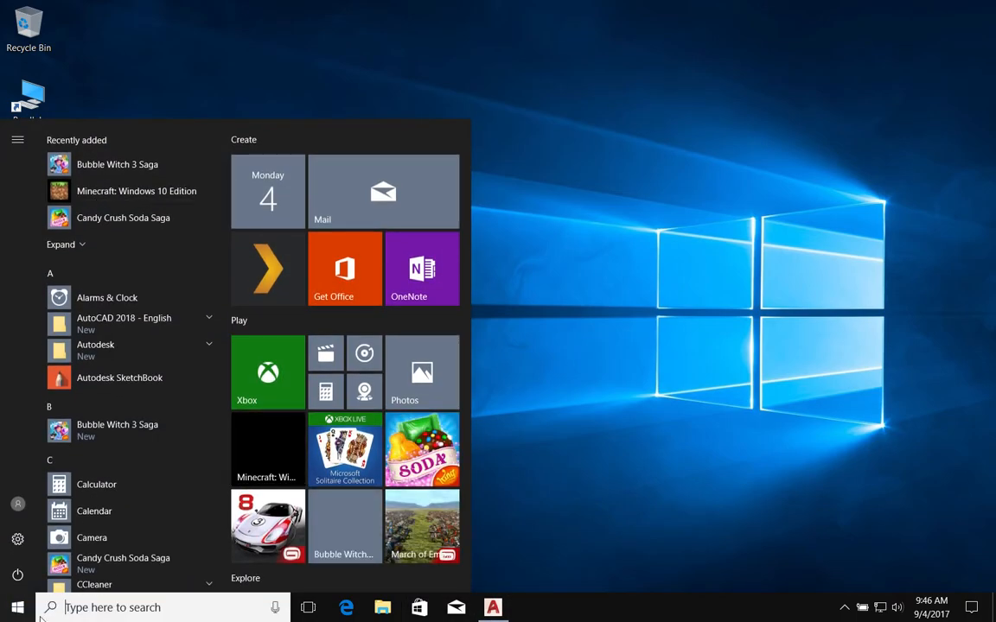
pyautogui.click(107, 298)
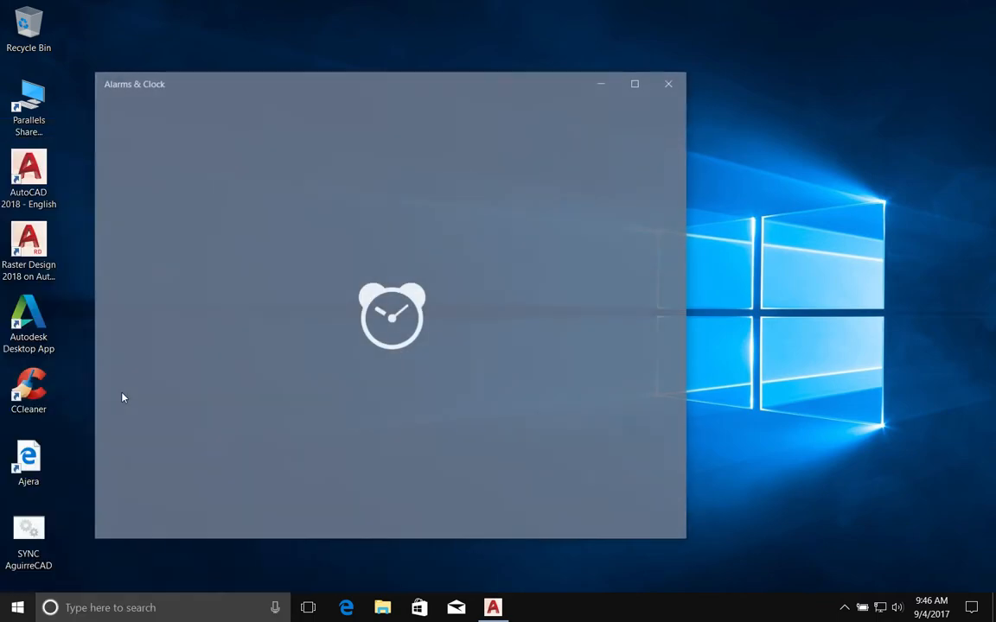
pyautogui.click(668, 84)
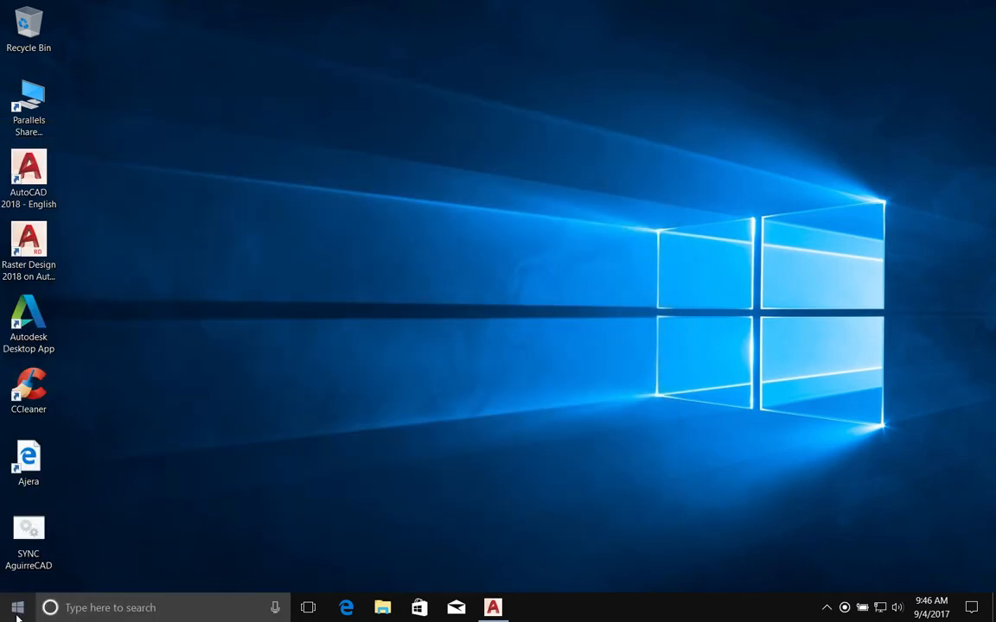
pyautogui.click(29, 536)
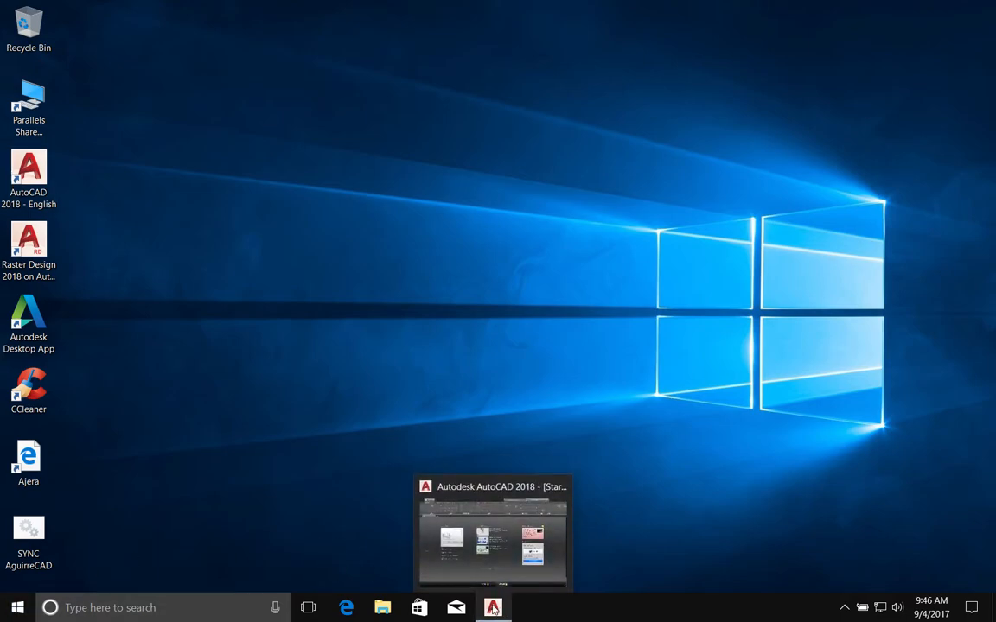
pyautogui.moveTo(494, 607)
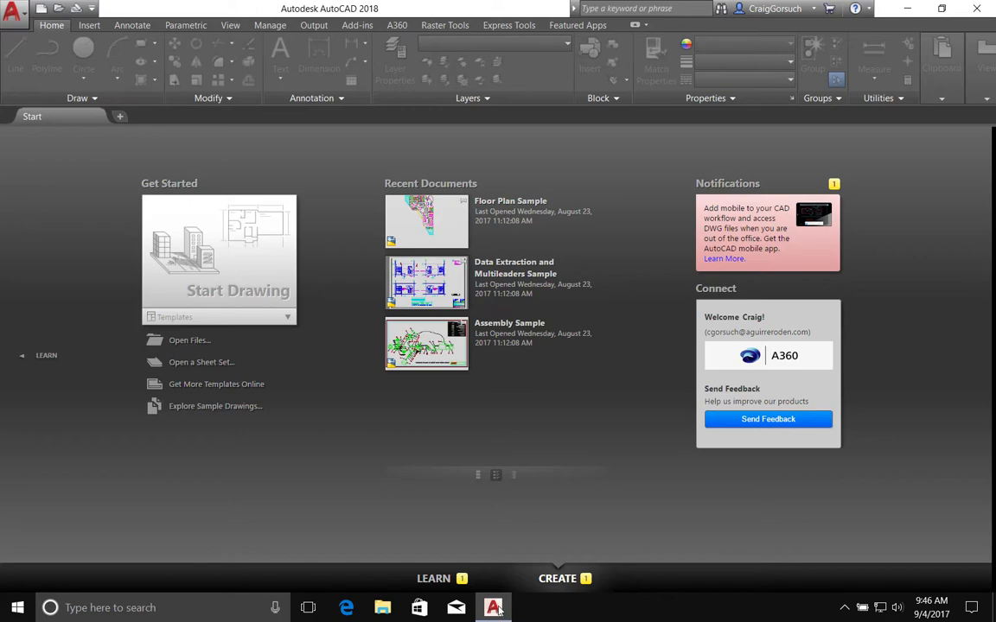
pyautogui.moveTo(312, 341)
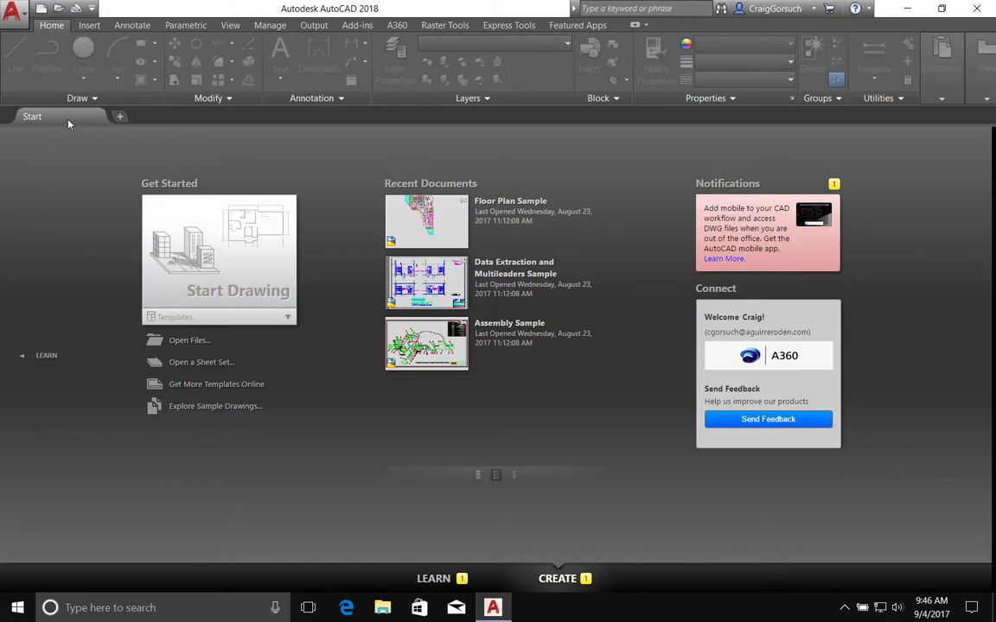
# Create Drawing2 from the acad.dwt template in the Start tab's Templates list
pyautogui.click(288, 316)
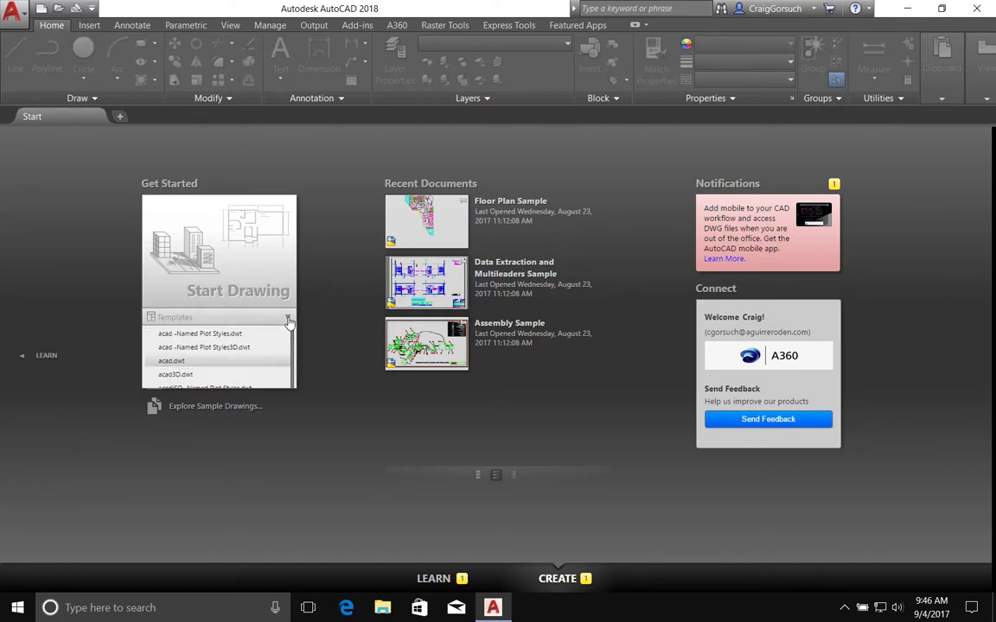
pyautogui.click(288, 317)
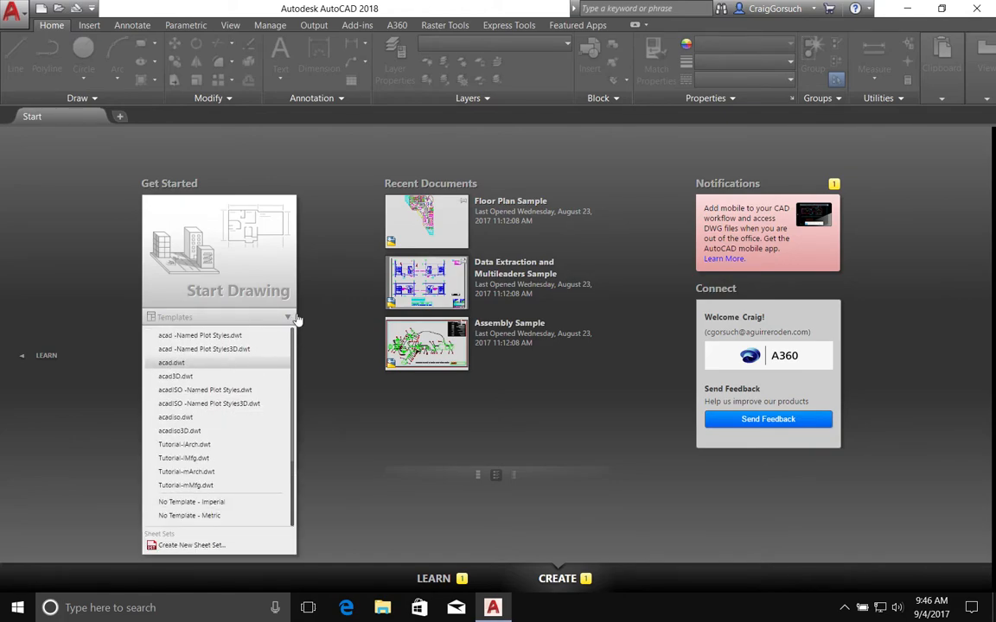
pyautogui.moveTo(167, 321)
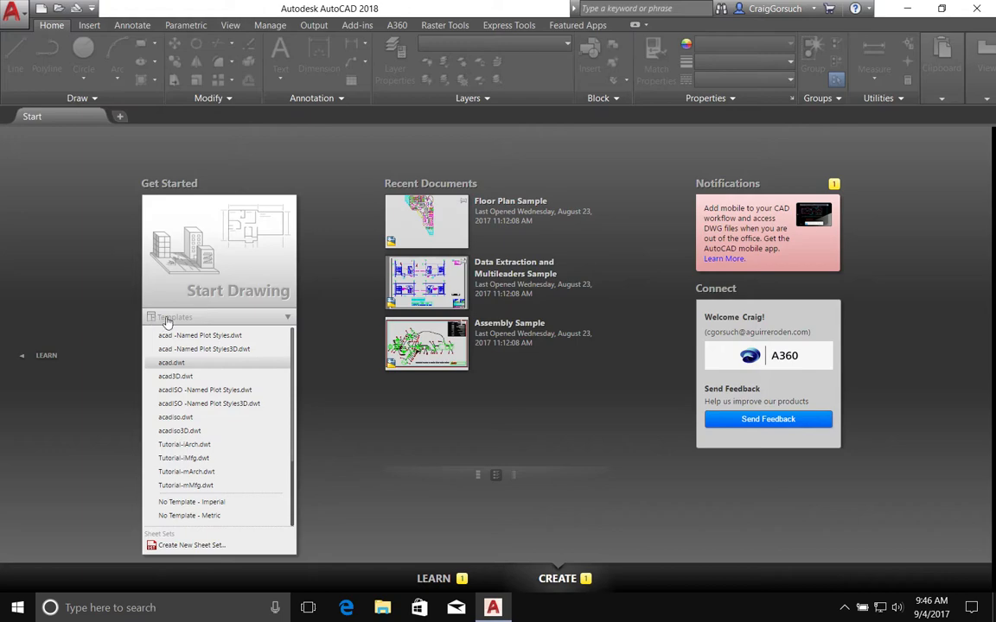
pyautogui.moveTo(190, 366)
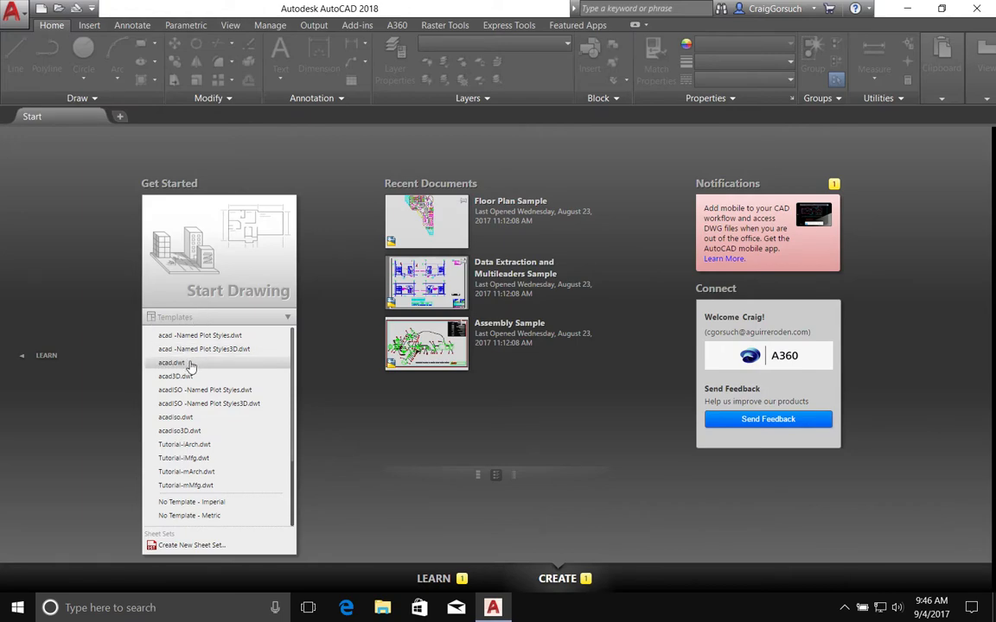
pyautogui.moveTo(172, 362)
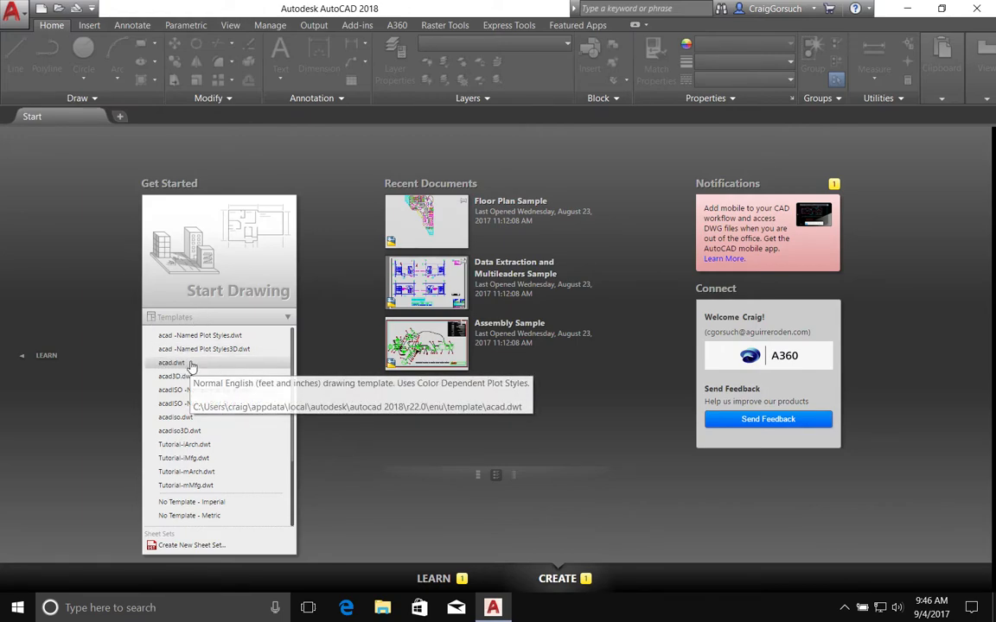
pyautogui.click(171, 362)
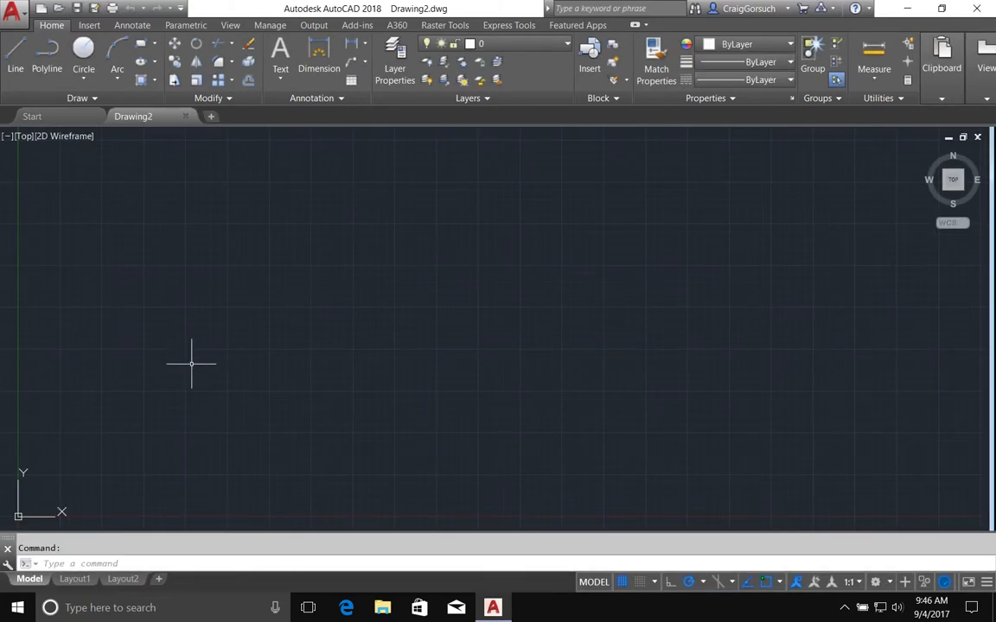
pyautogui.moveTo(398, 428)
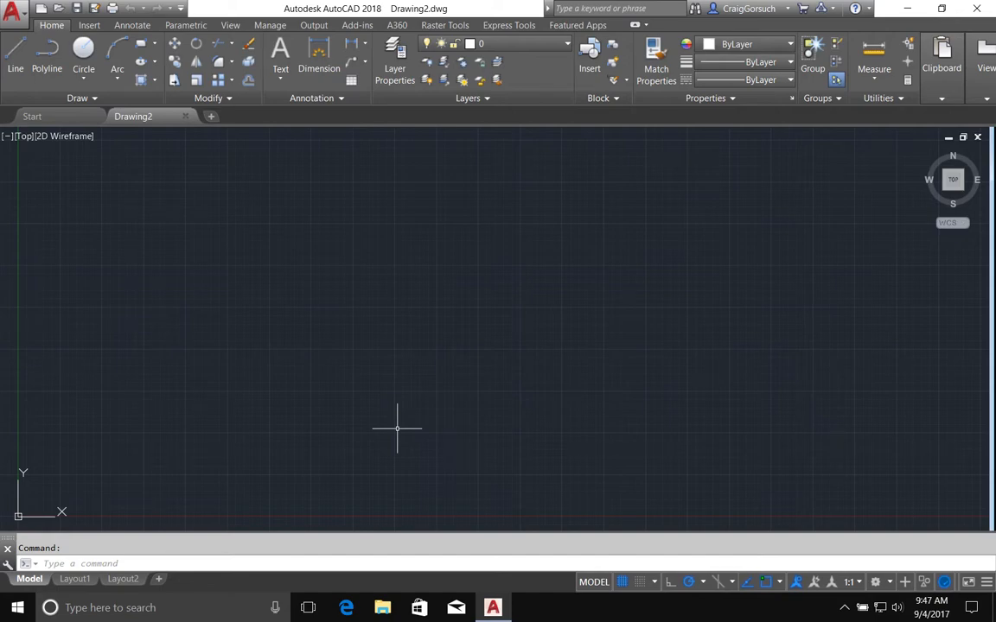
pyautogui.moveTo(214, 348)
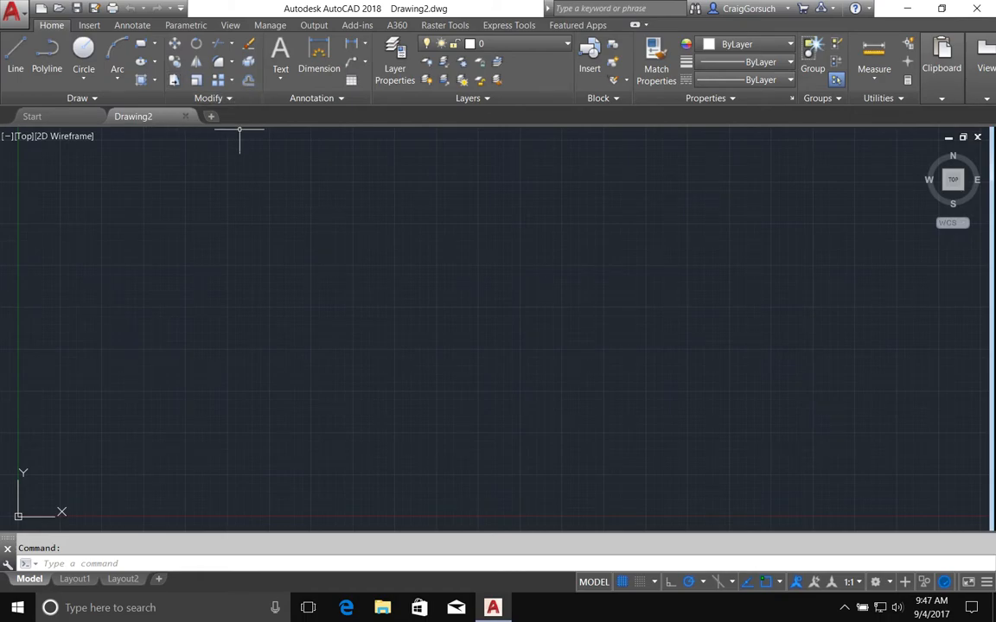
pyautogui.moveTo(248, 144)
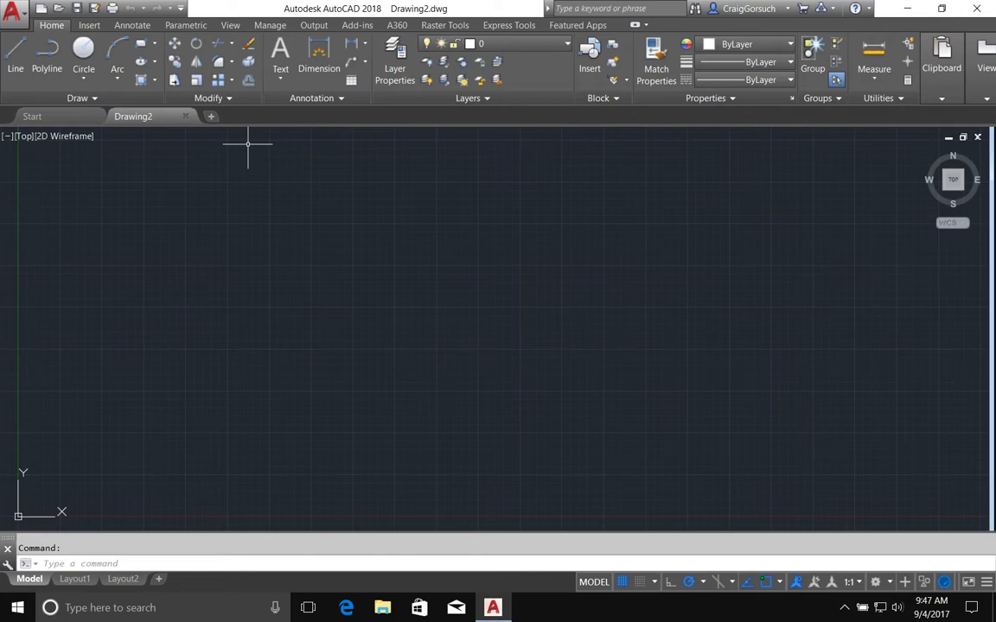
pyautogui.moveTo(23, 188)
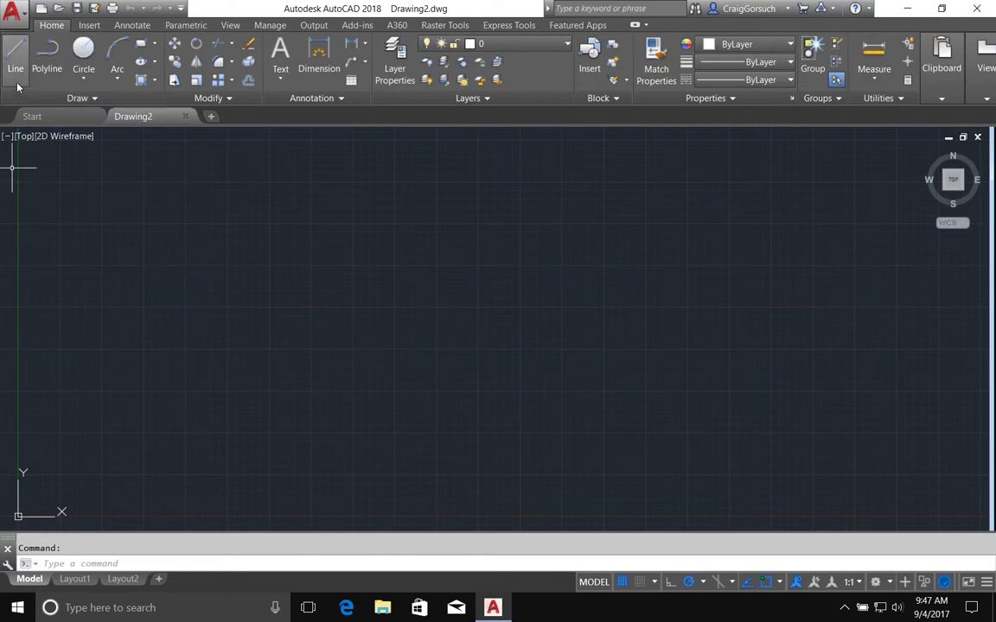
pyautogui.moveTo(15, 61)
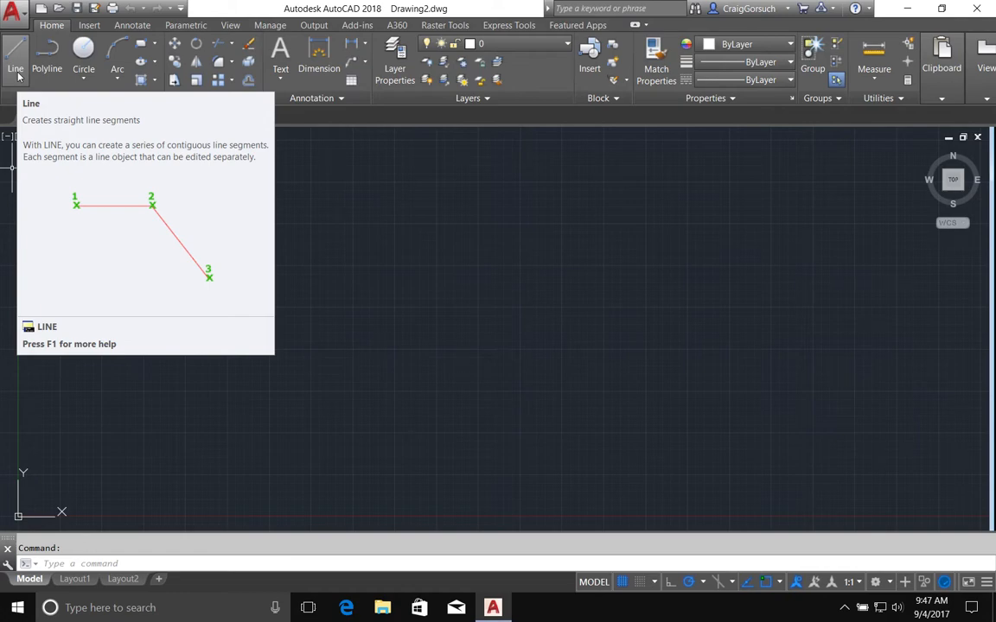
# Start the LINE command from the Home tab's Draw panel
pyautogui.click(14, 62)
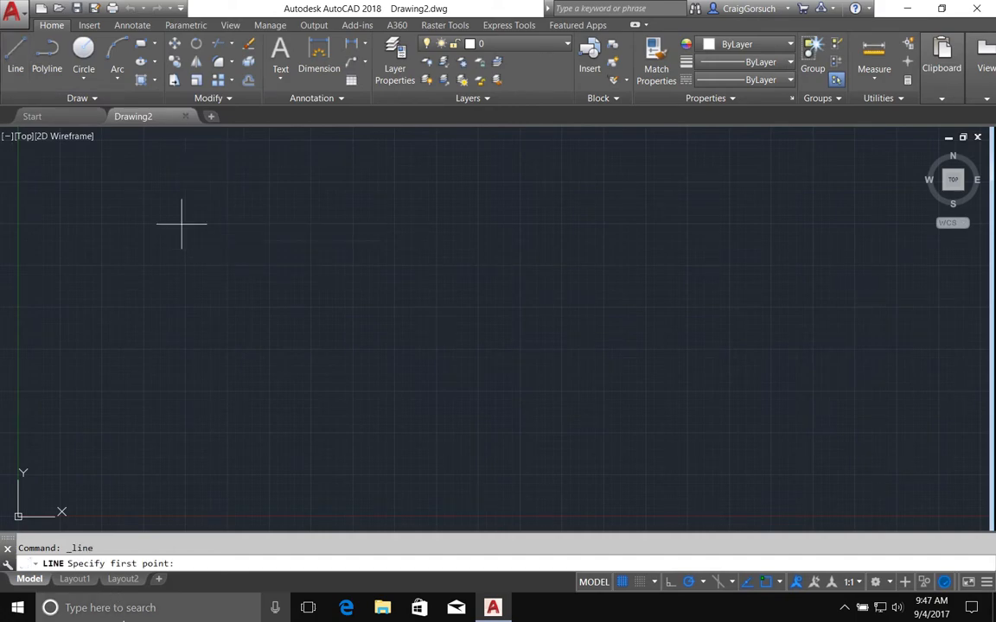
pyautogui.moveTo(363, 223)
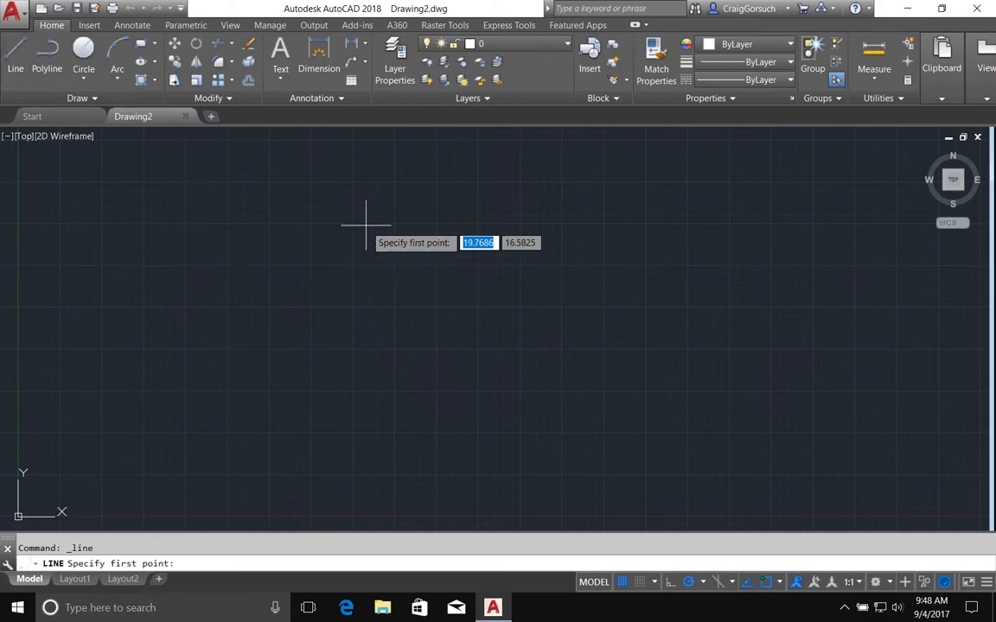
pyautogui.moveTo(163, 354)
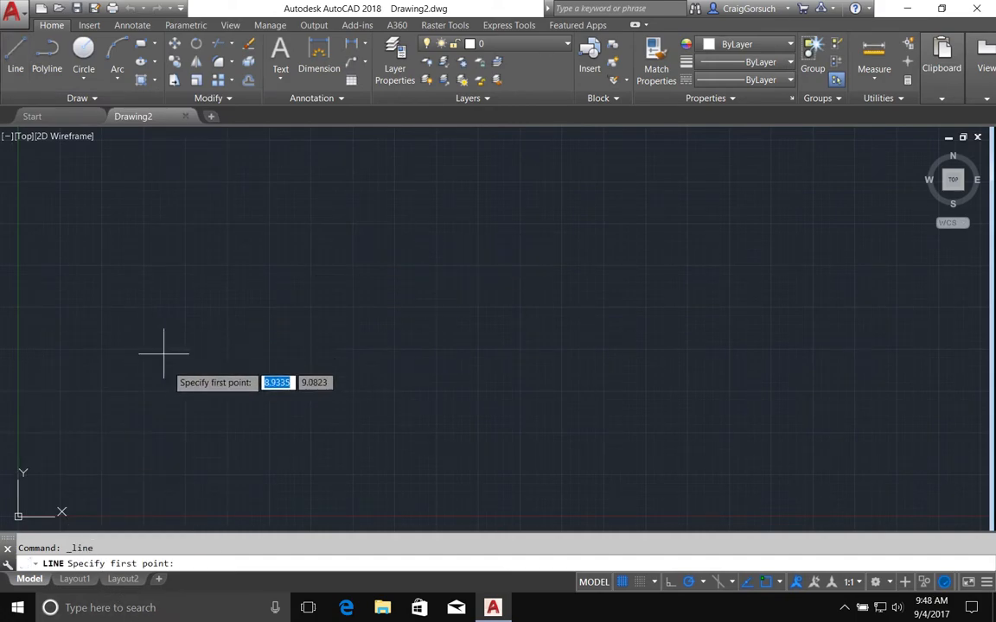
pyautogui.moveTo(151, 324)
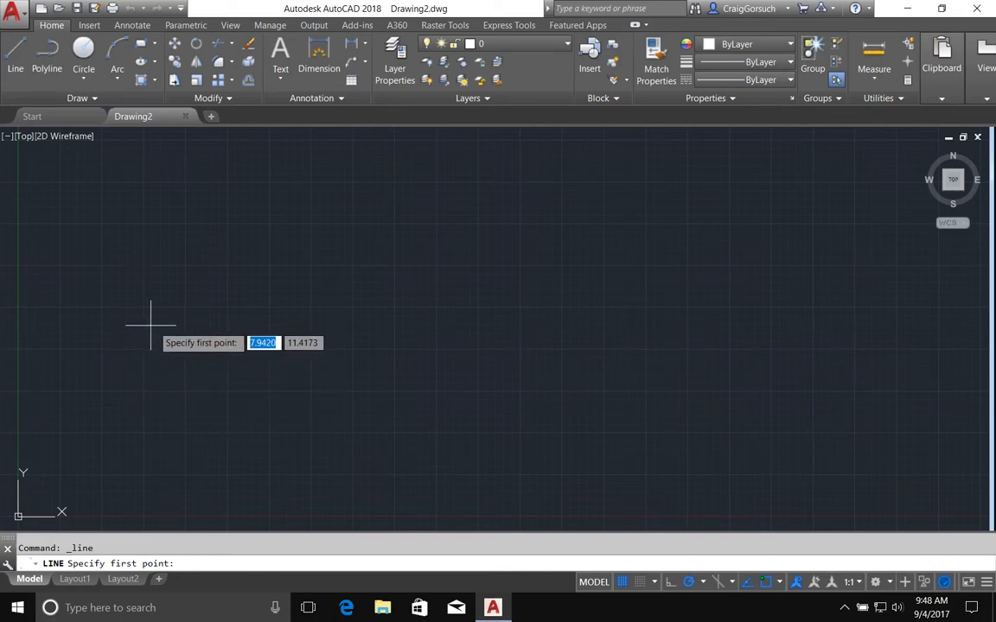
pyautogui.moveTo(264, 250)
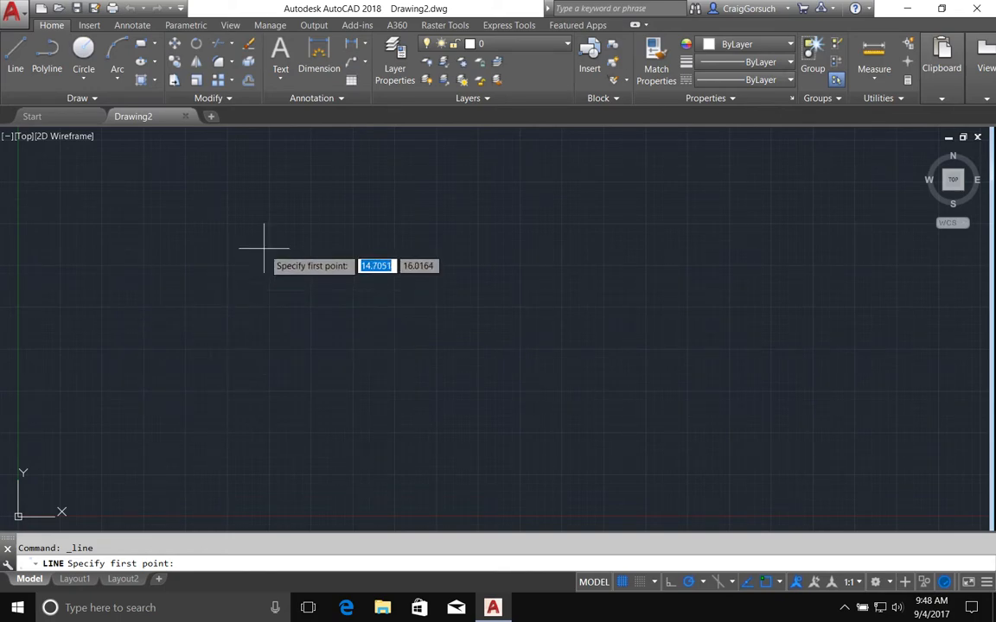
pyautogui.moveTo(324, 331)
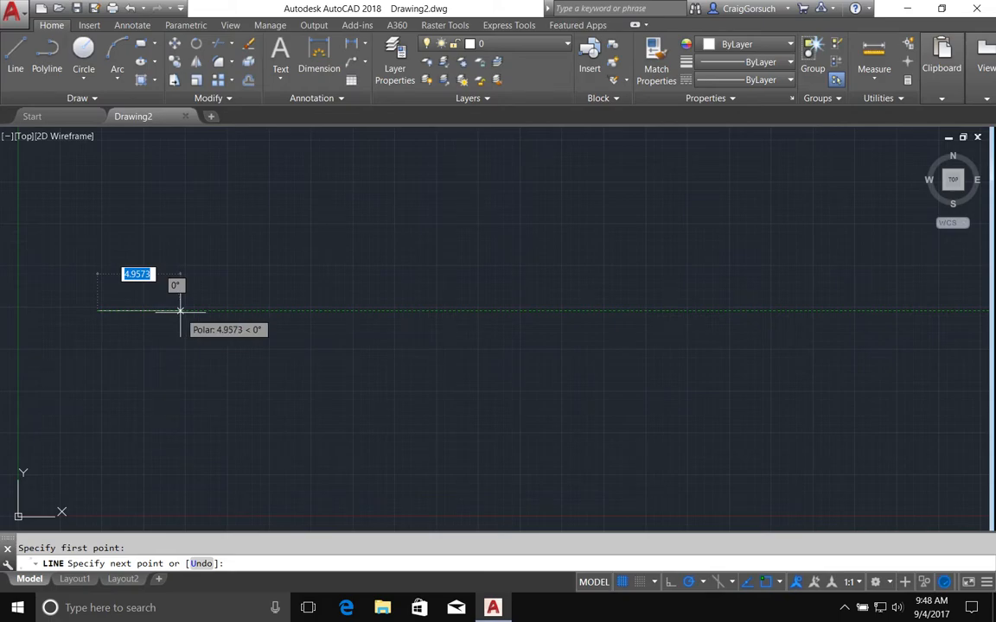
pyautogui.moveTo(181, 311)
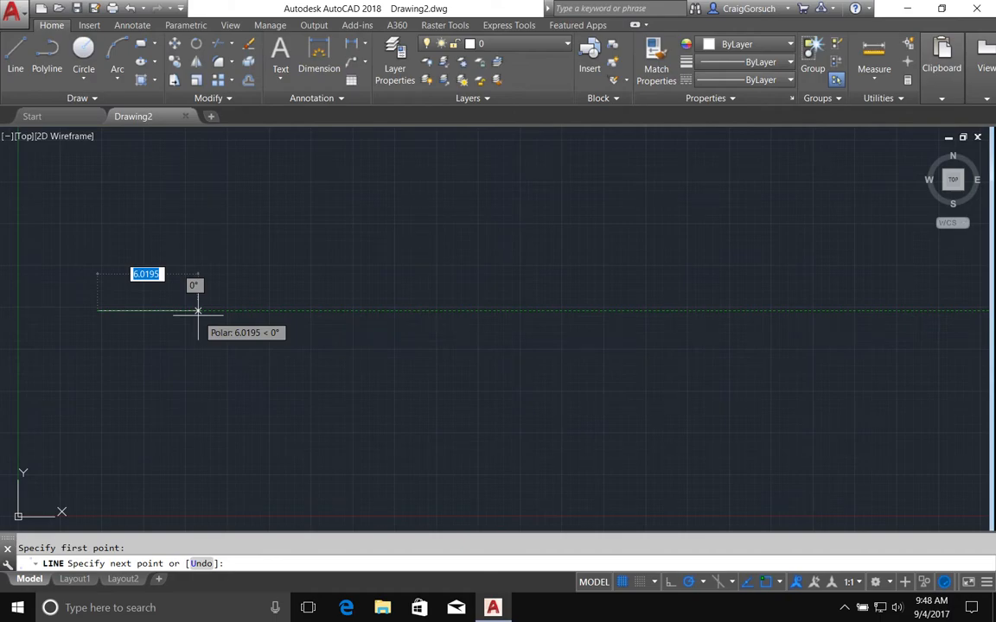
pyautogui.moveTo(198, 311)
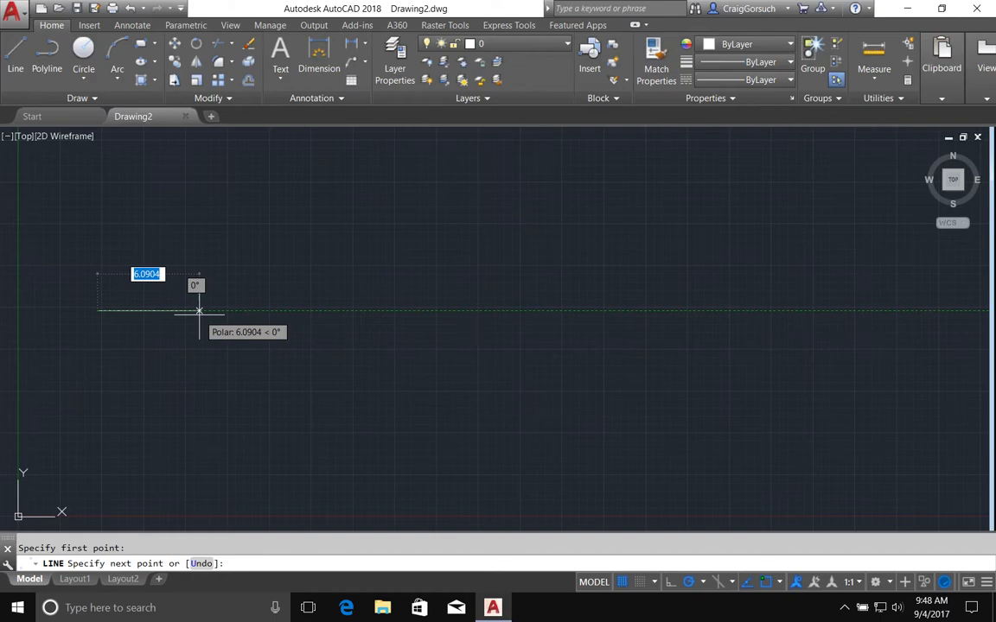
pyautogui.moveTo(207, 311)
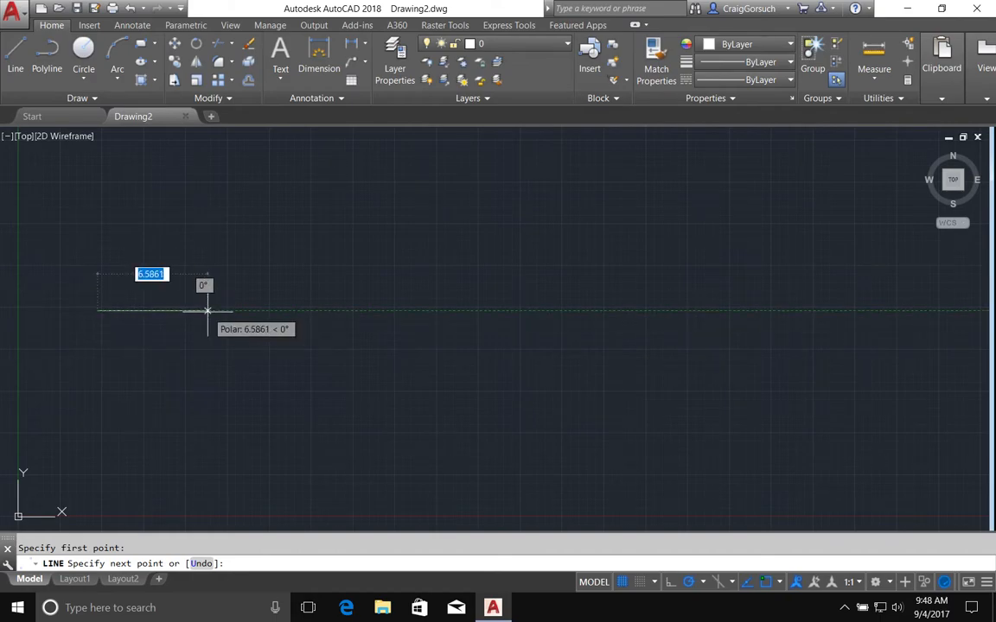
pyautogui.moveTo(249, 310)
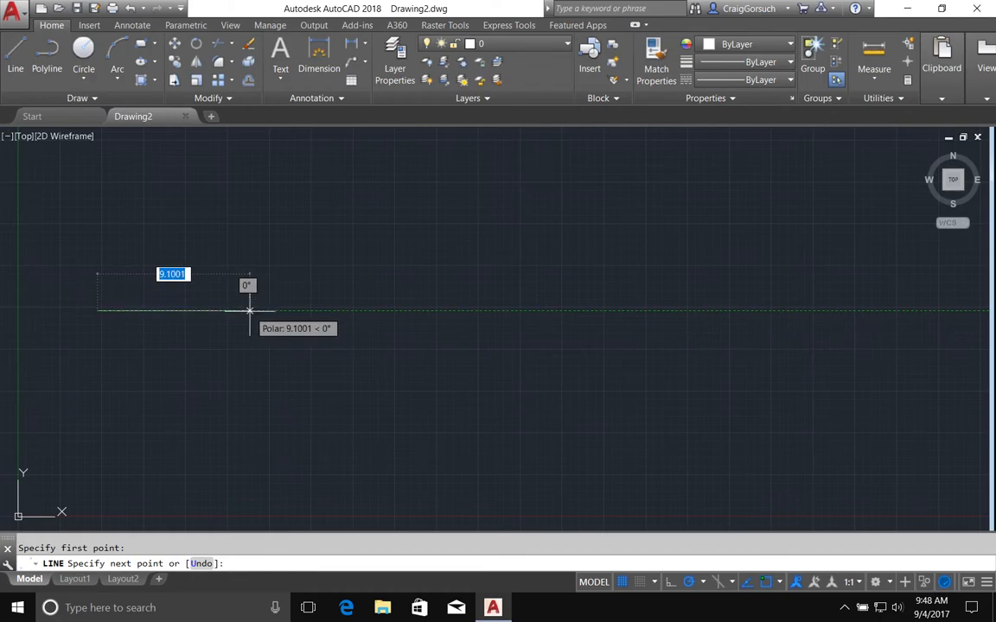
# Place the end of the flat first segment and the bottom point of the first dip
pyautogui.click(249, 309)
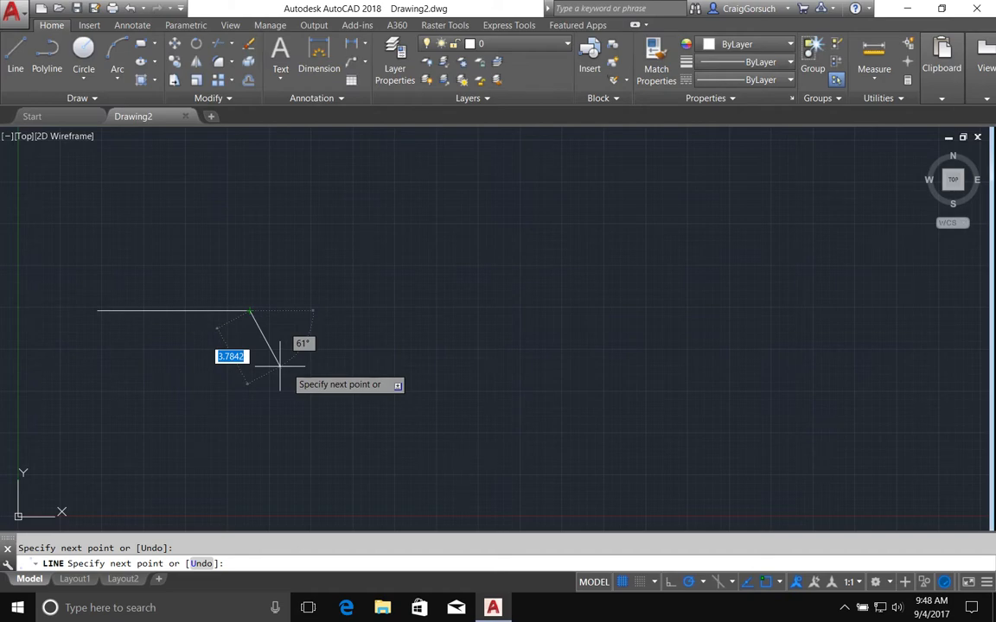
pyautogui.click(294, 410)
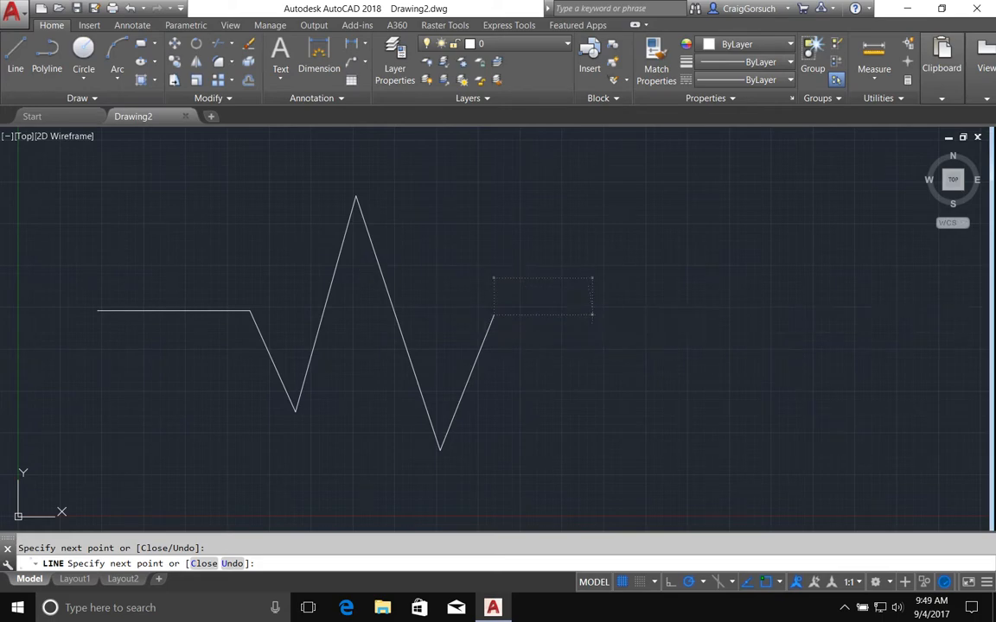
pyautogui.moveTo(625, 359)
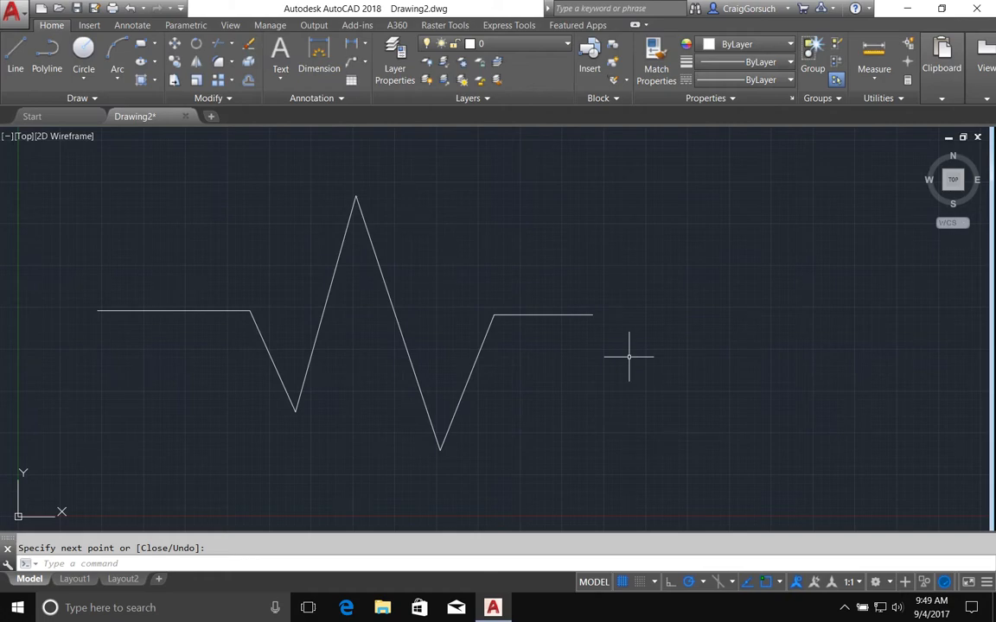
pyautogui.moveTo(564, 374)
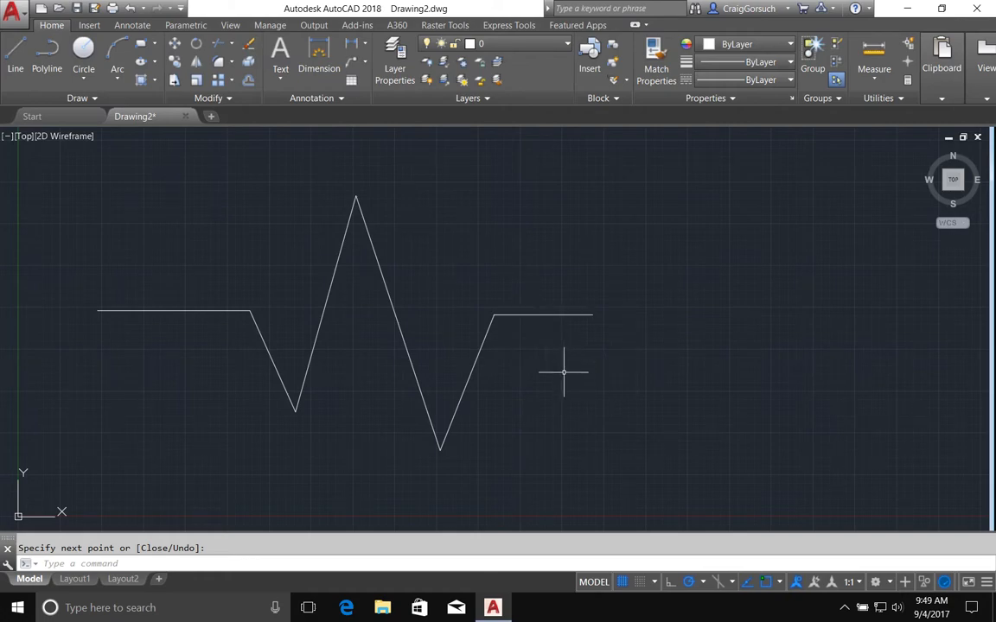
pyautogui.moveTo(523, 328)
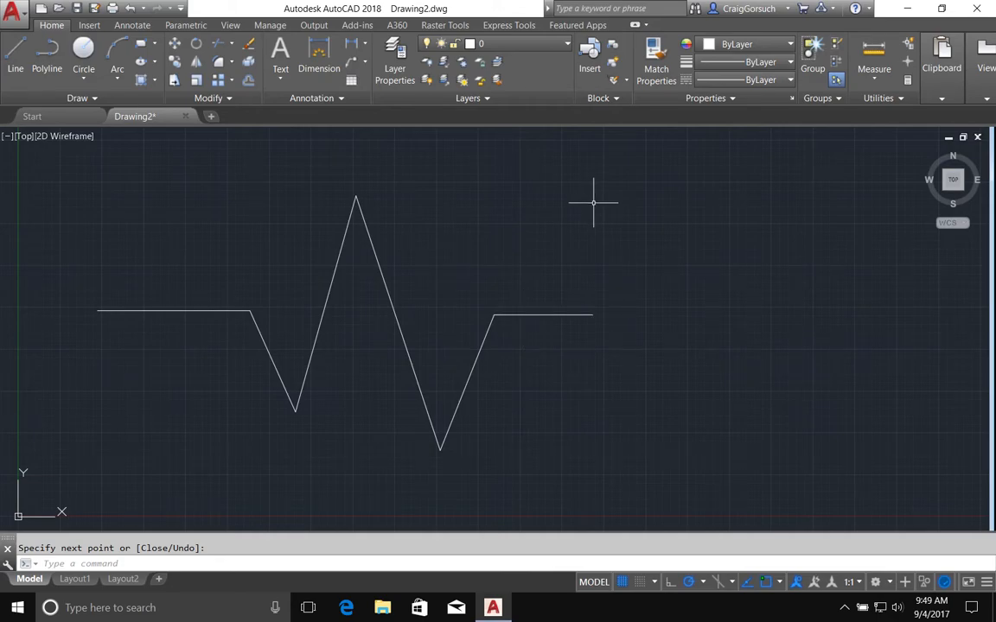
pyautogui.click(462, 397)
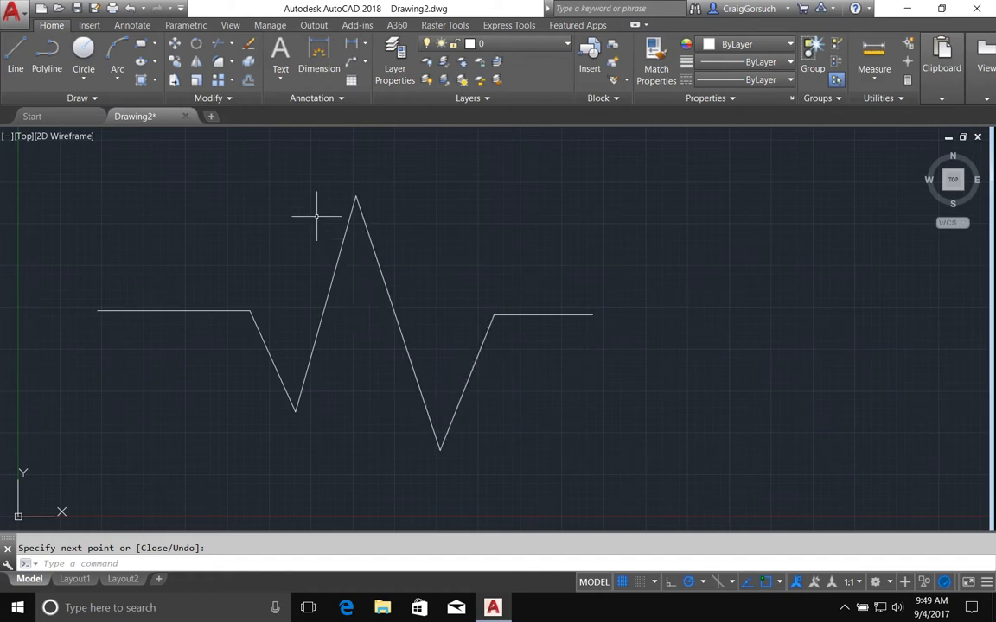
pyautogui.moveTo(253, 354)
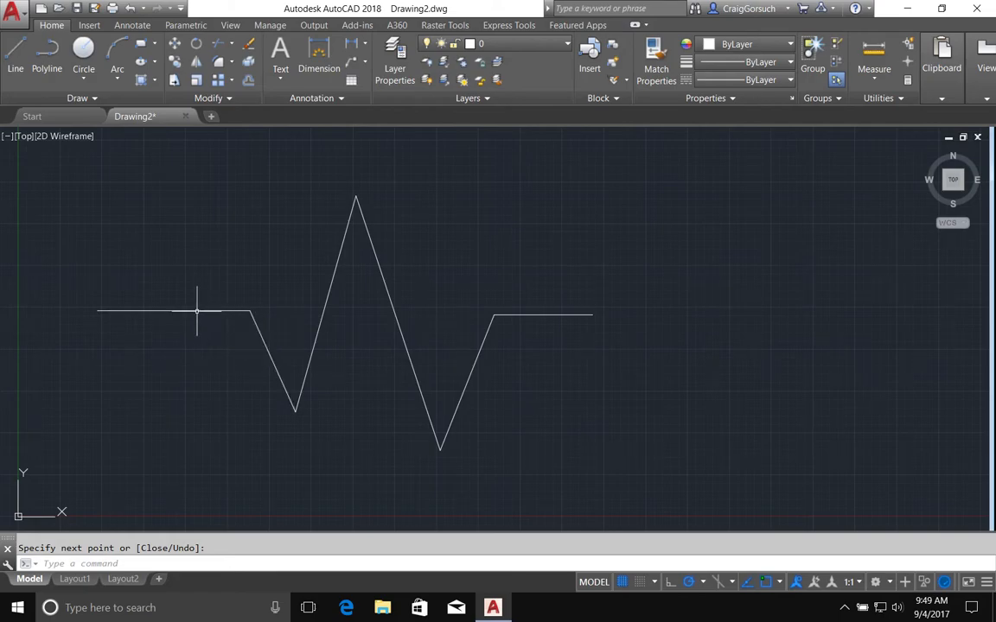
pyautogui.moveTo(206, 325)
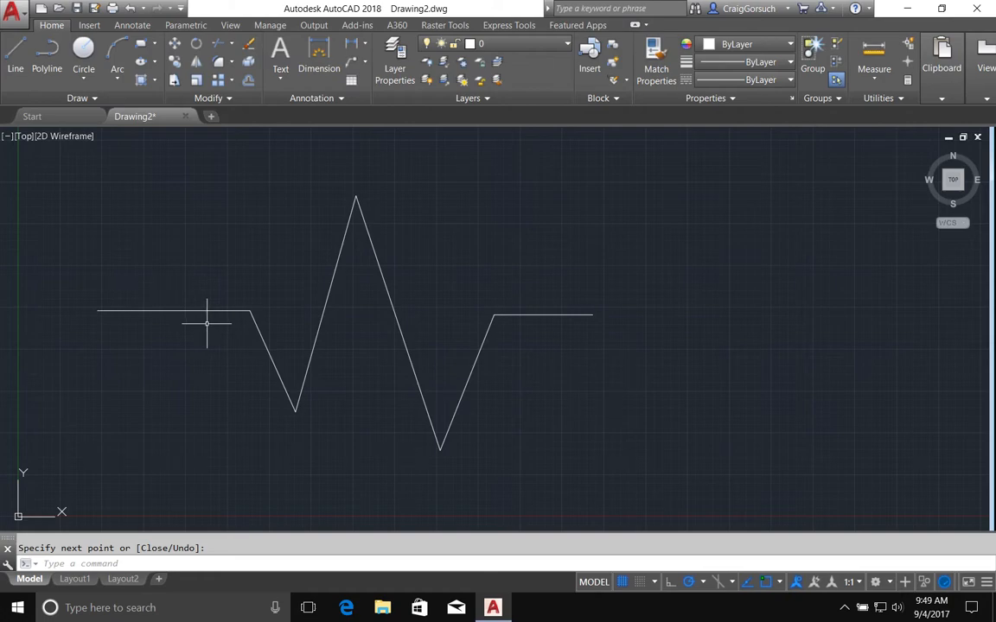
pyautogui.moveTo(209, 319)
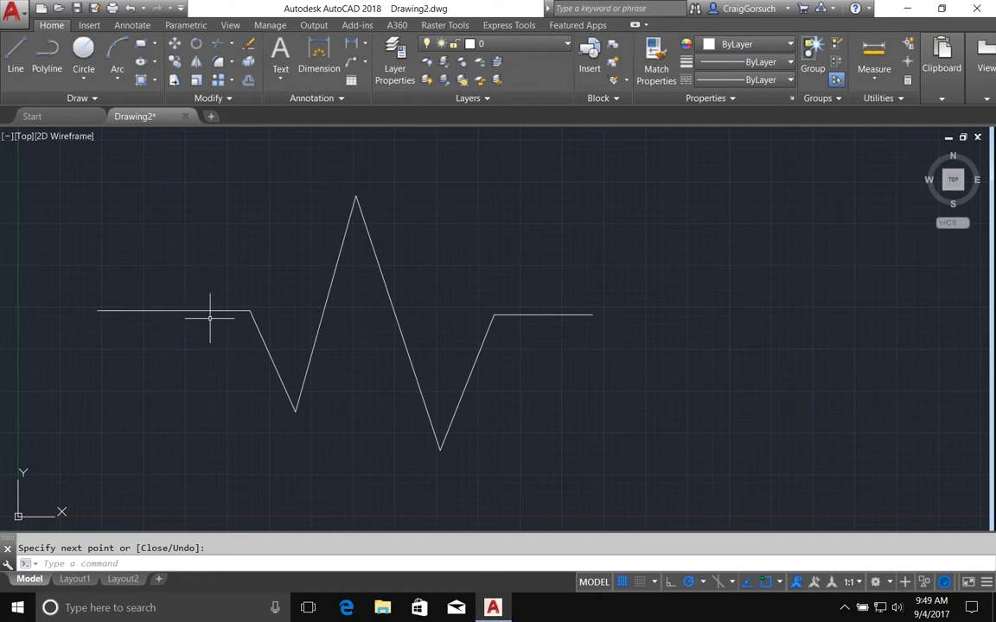
pyautogui.moveTo(205, 312)
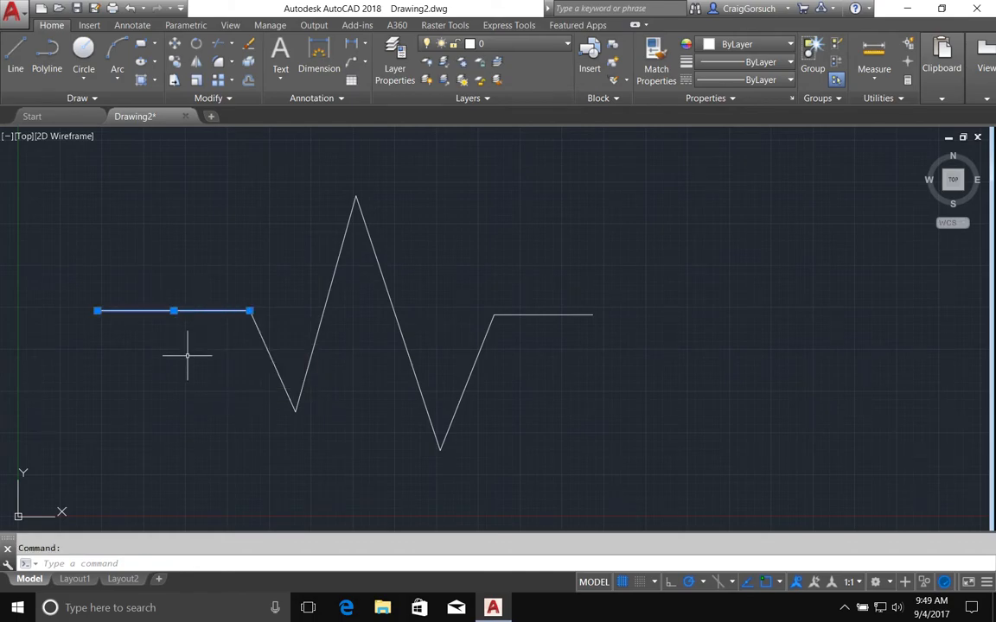
pyautogui.moveTo(146, 331)
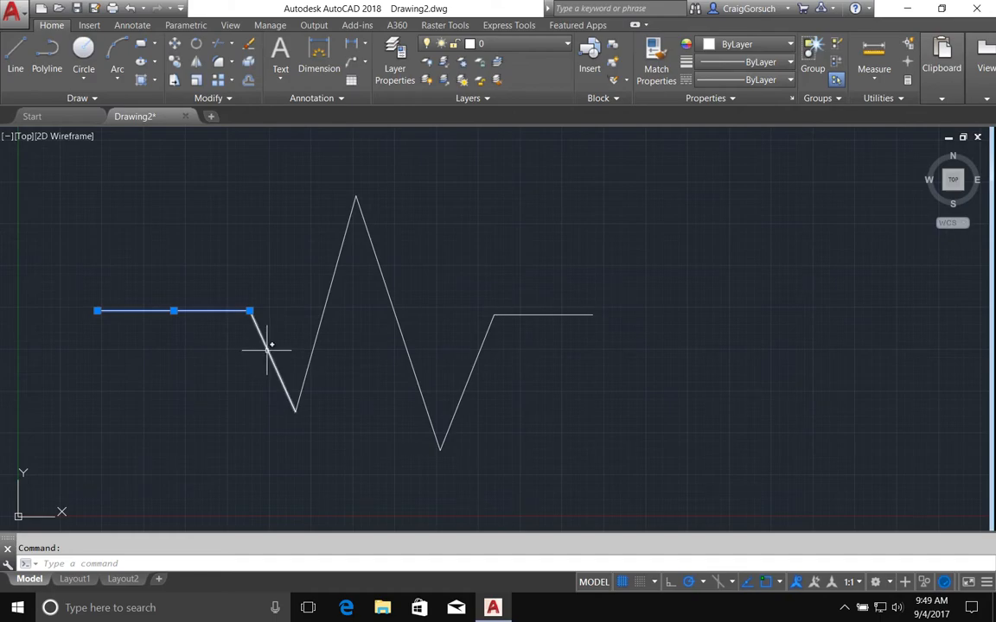
# Select the first flat and first descending line segments so their grips show
pyautogui.click(276, 363)
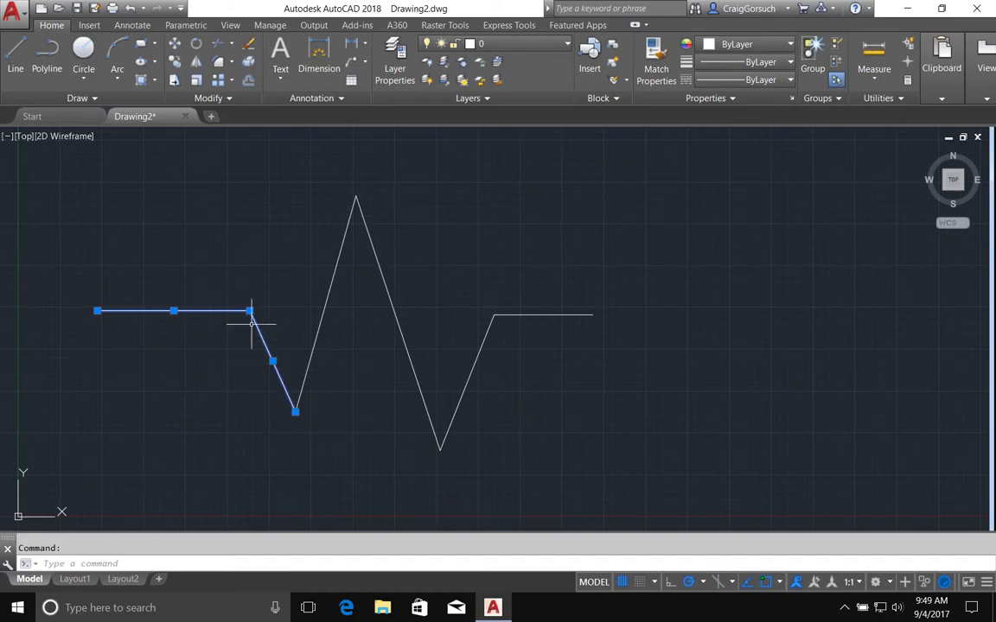
pyautogui.click(250, 311)
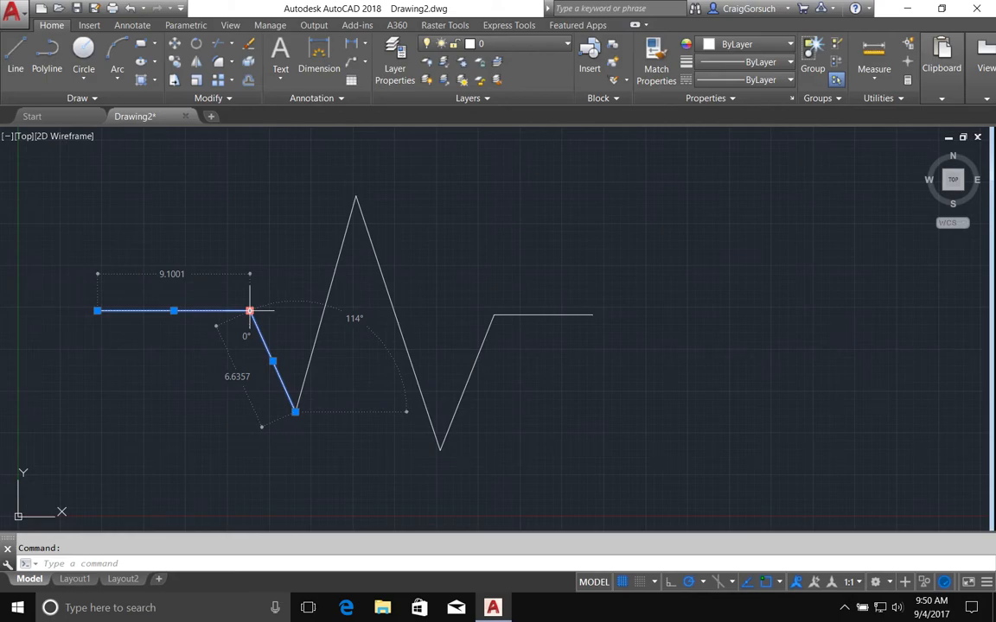
# Stretch the shared corner grip up and right so the first line slopes upward
pyautogui.click(249, 311)
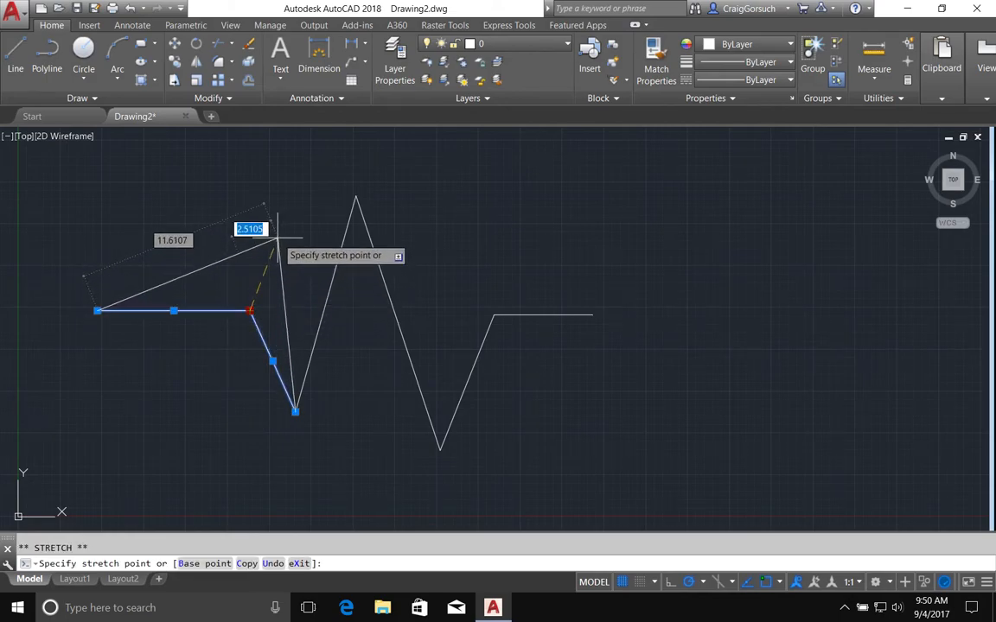
pyautogui.click(298, 242)
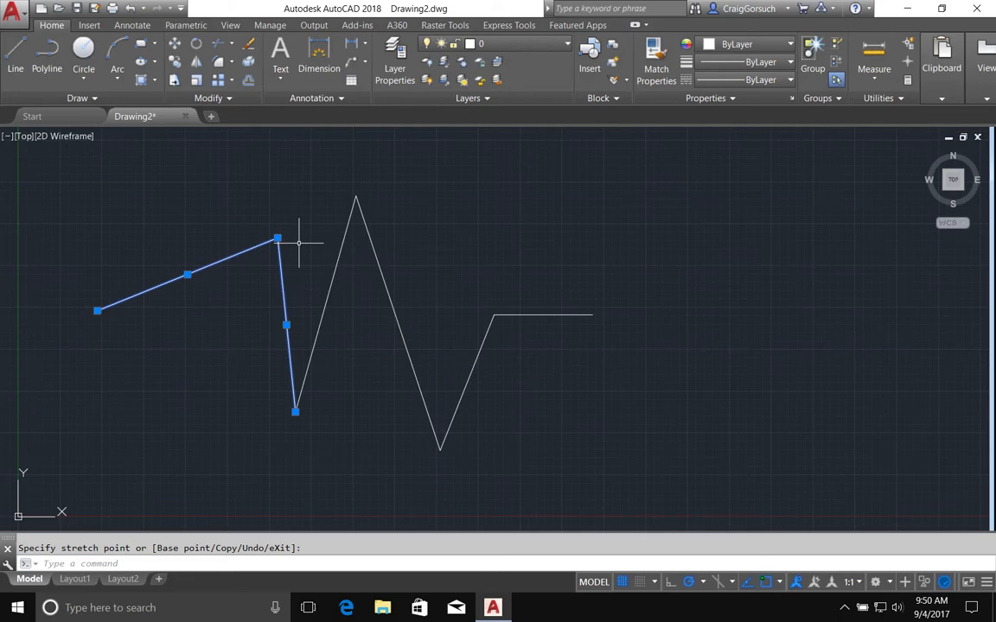
pyautogui.moveTo(298, 243)
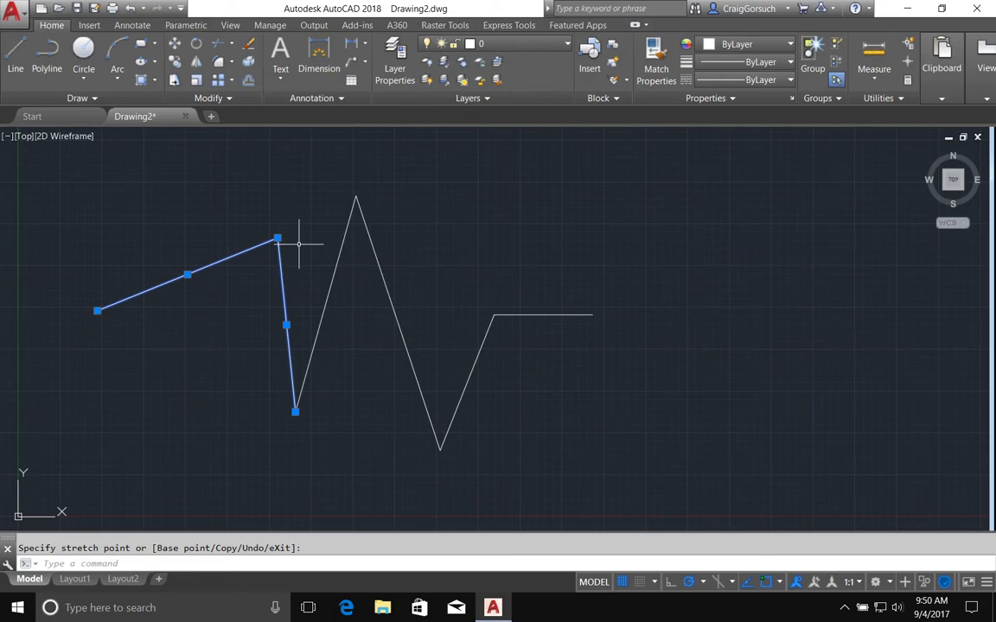
pyautogui.moveTo(284, 296)
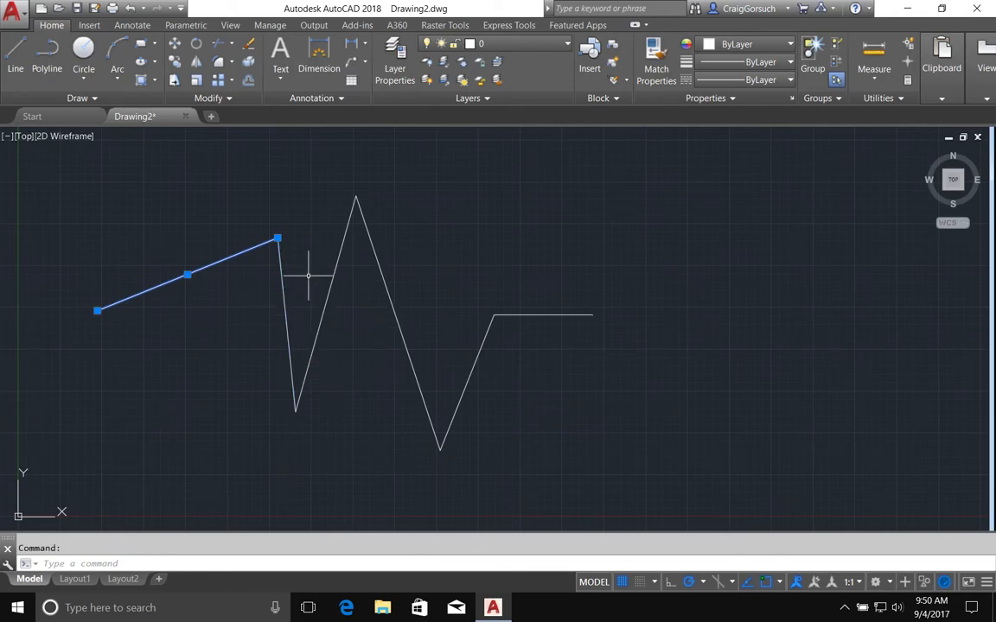
pyautogui.moveTo(226, 258)
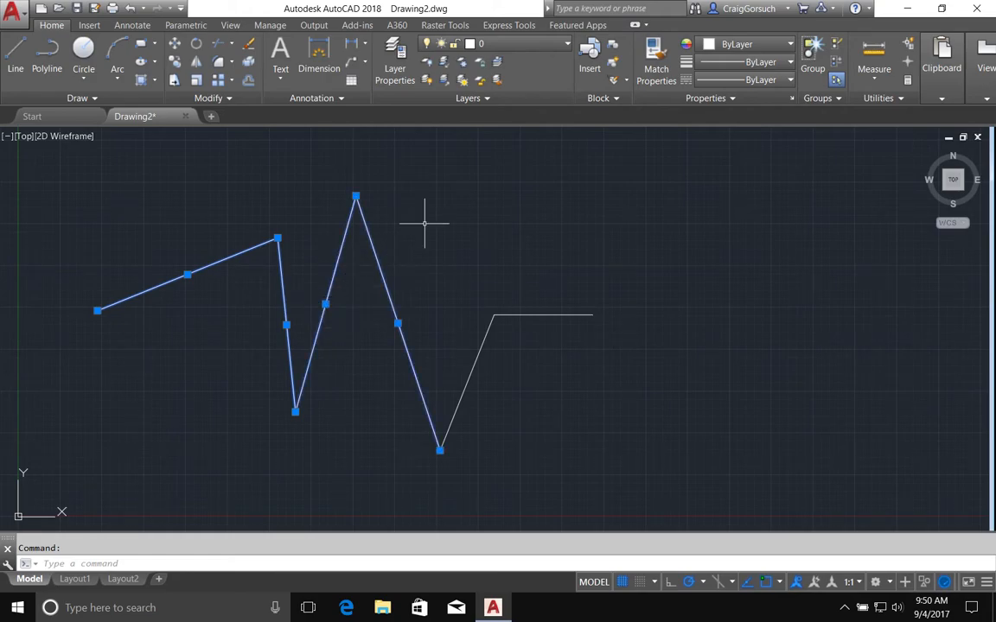
pyautogui.moveTo(441, 203)
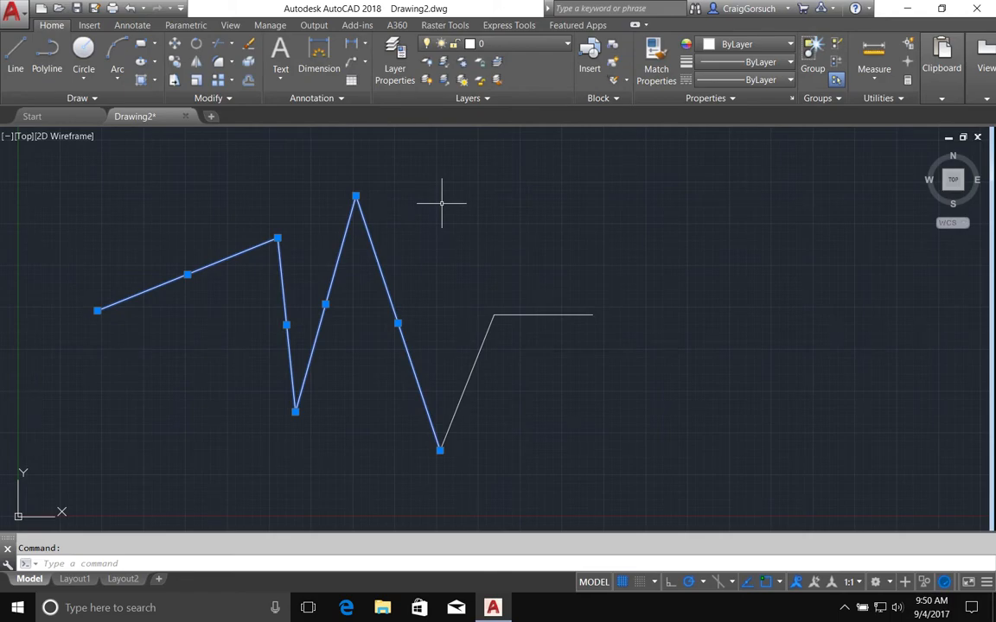
pyautogui.press('Escape')
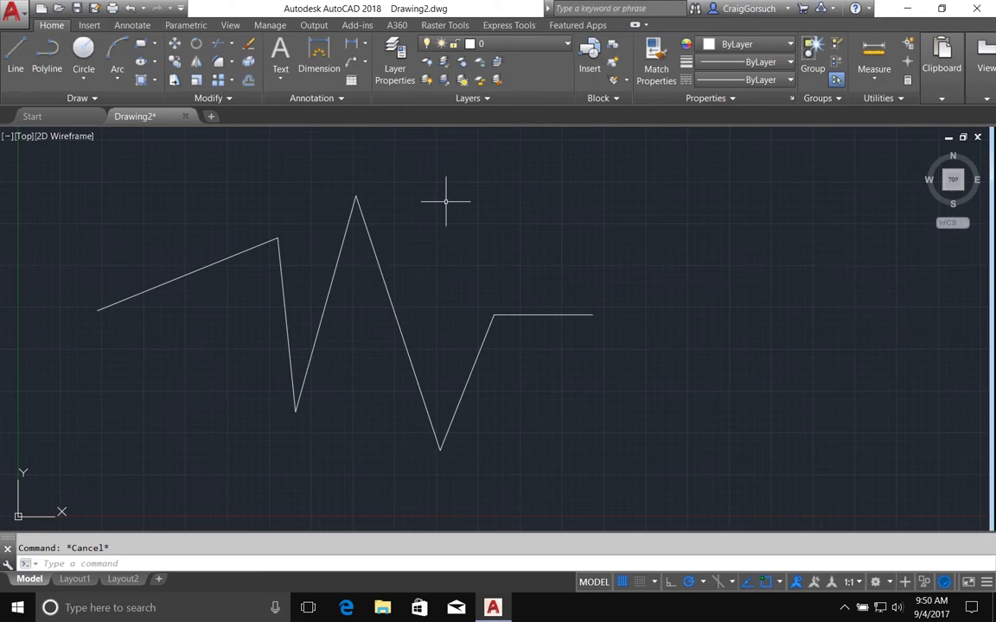
pyautogui.moveTo(434, 175)
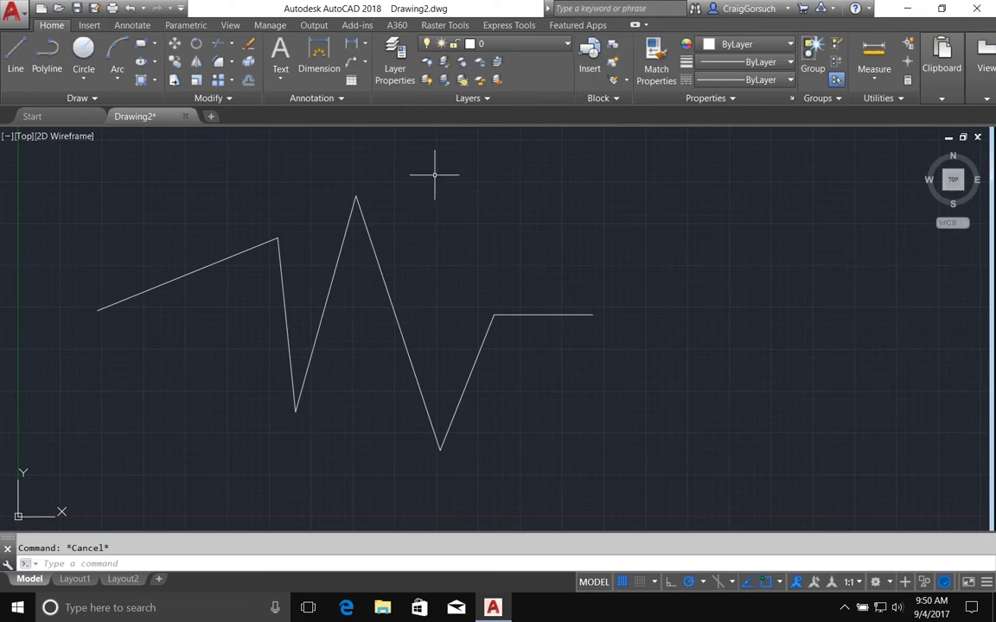
pyautogui.moveTo(50, 164)
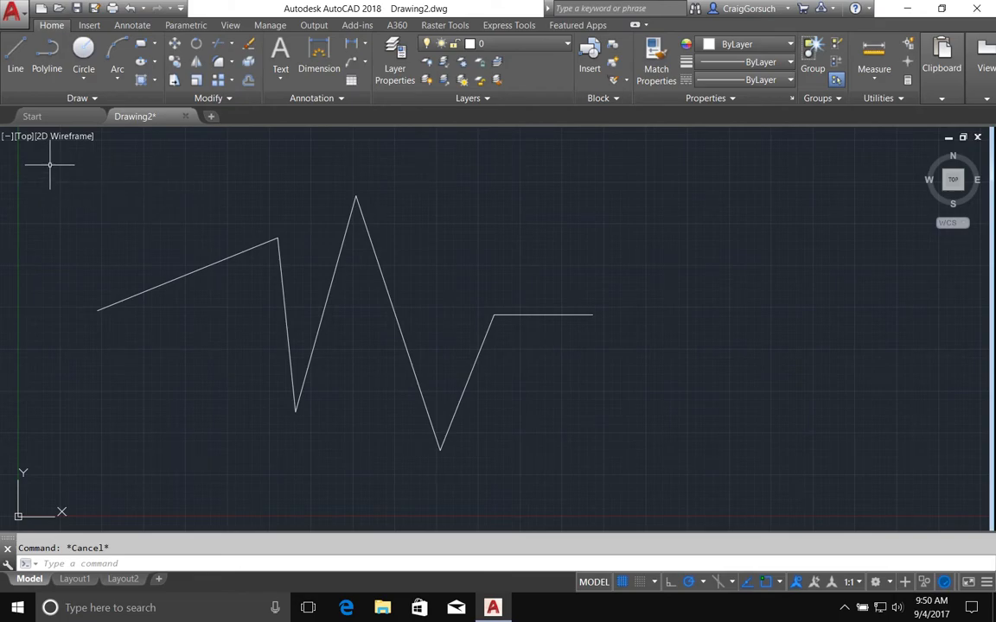
pyautogui.moveTo(71, 164)
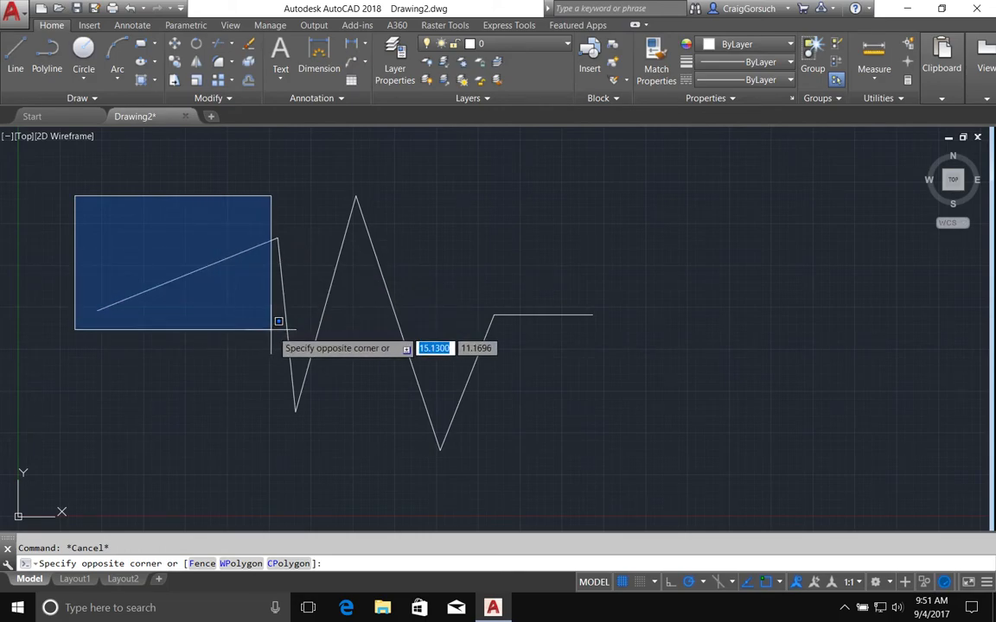
pyautogui.moveTo(297, 330)
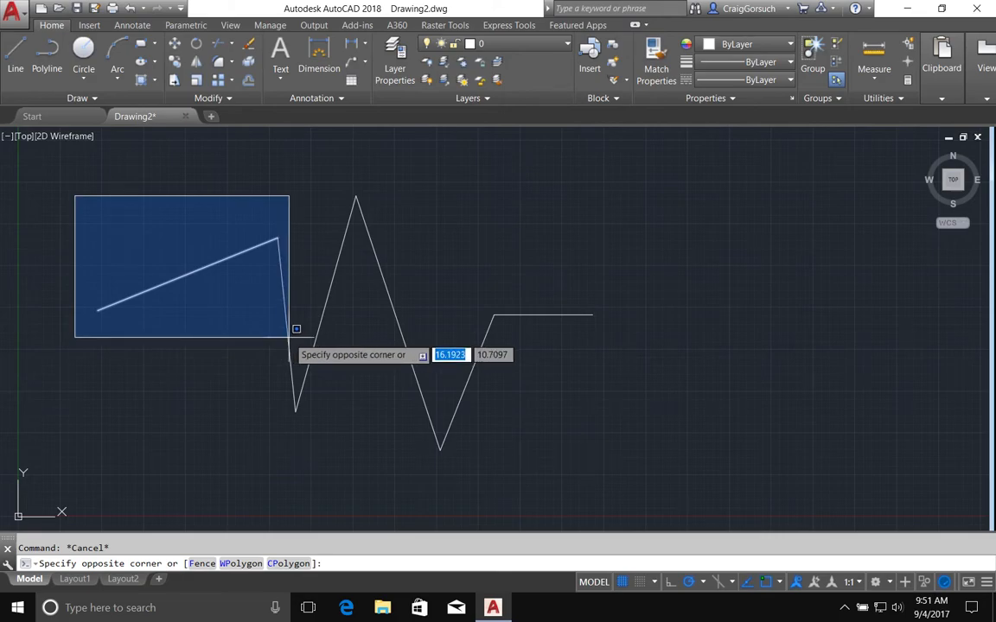
pyautogui.moveTo(306, 331)
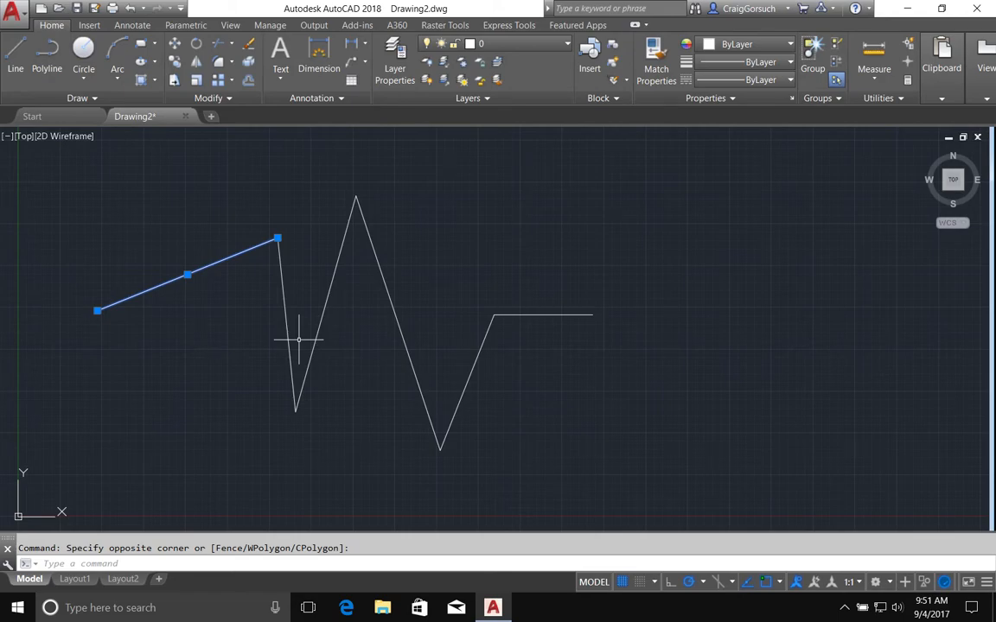
pyautogui.press('Escape')
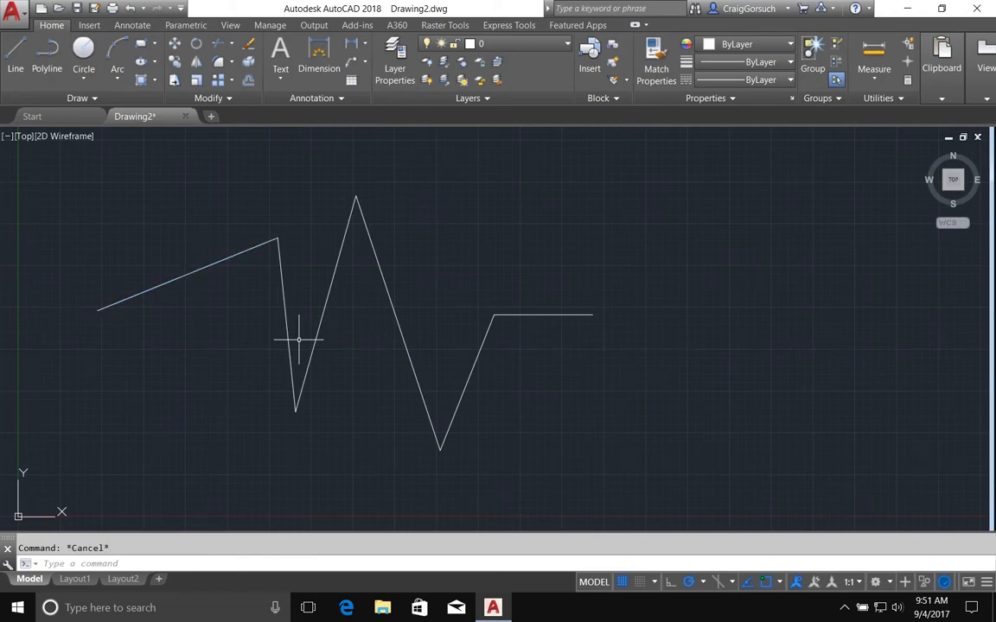
pyautogui.moveTo(9, 432)
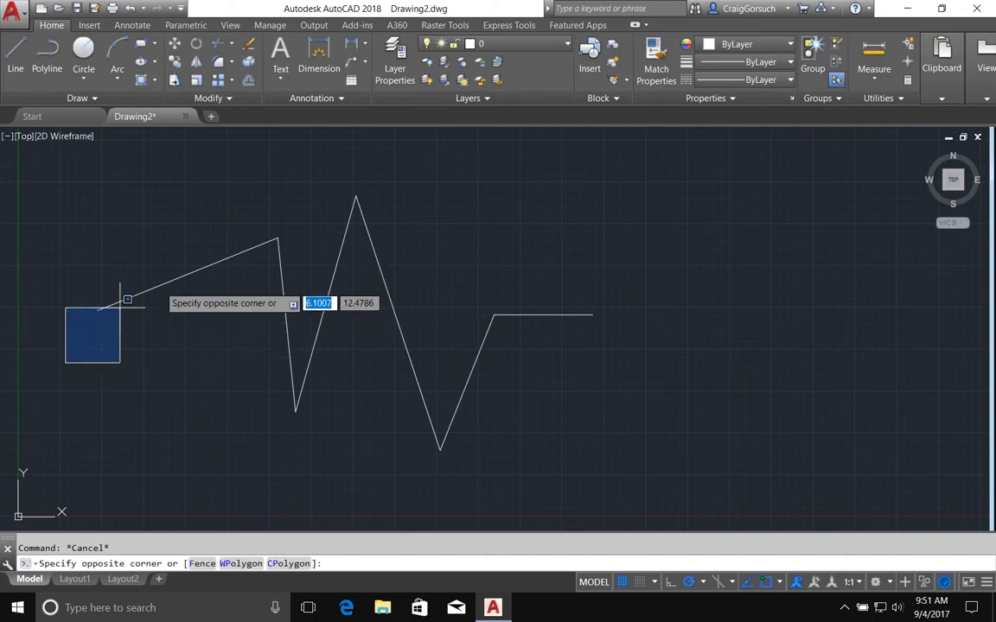
pyautogui.moveTo(313, 179)
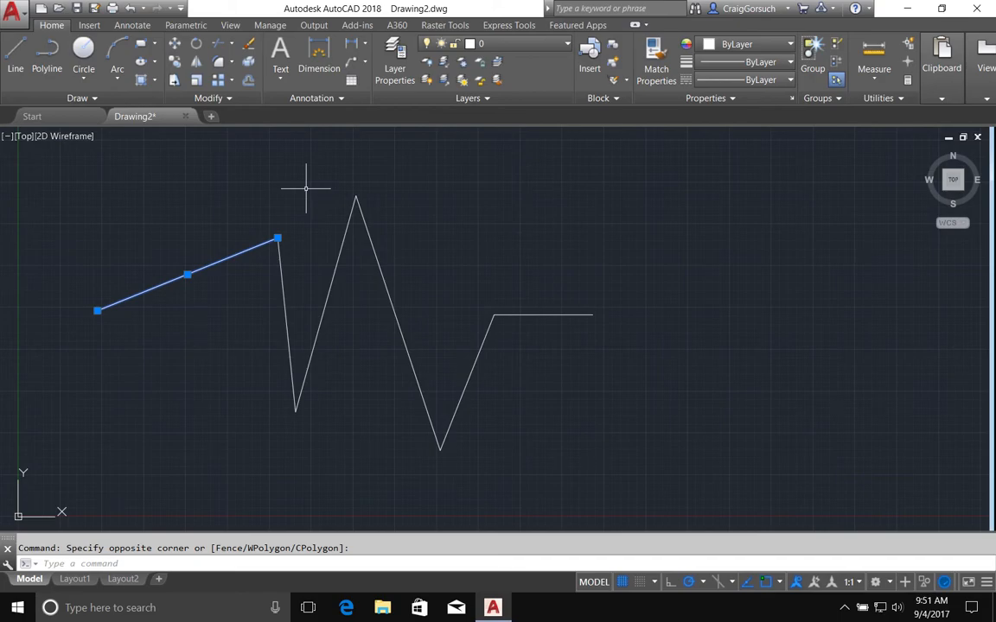
pyautogui.press('Escape')
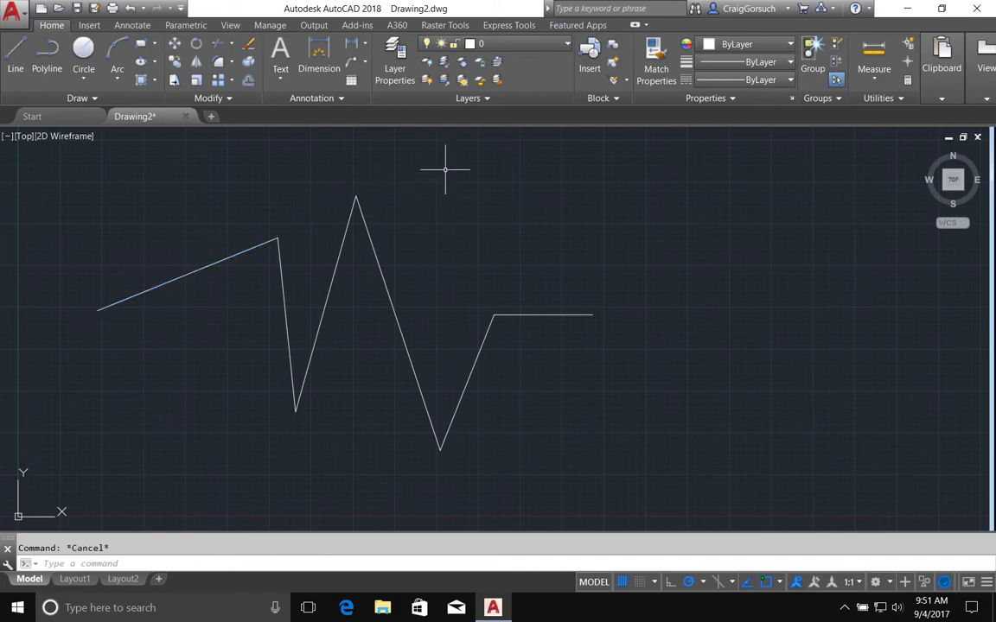
pyautogui.moveTo(450, 167)
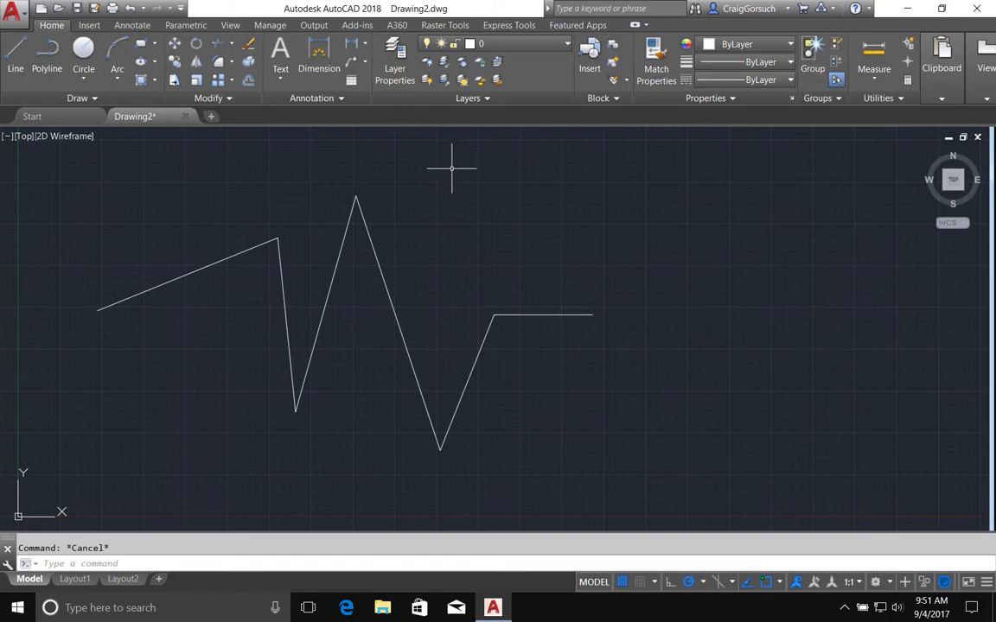
pyautogui.moveTo(460, 284)
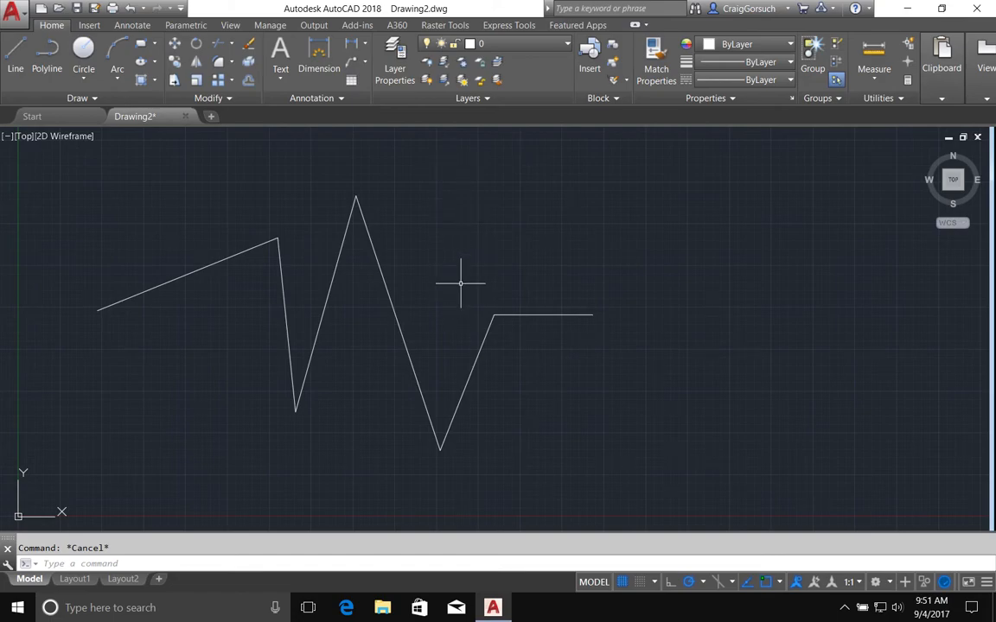
pyautogui.moveTo(531, 282)
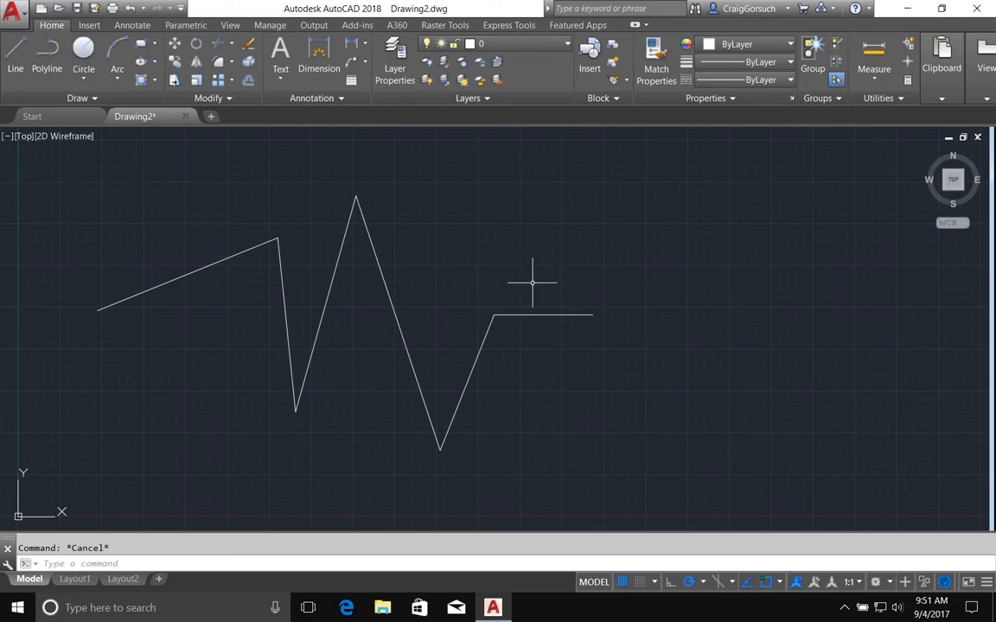
pyautogui.moveTo(533, 276)
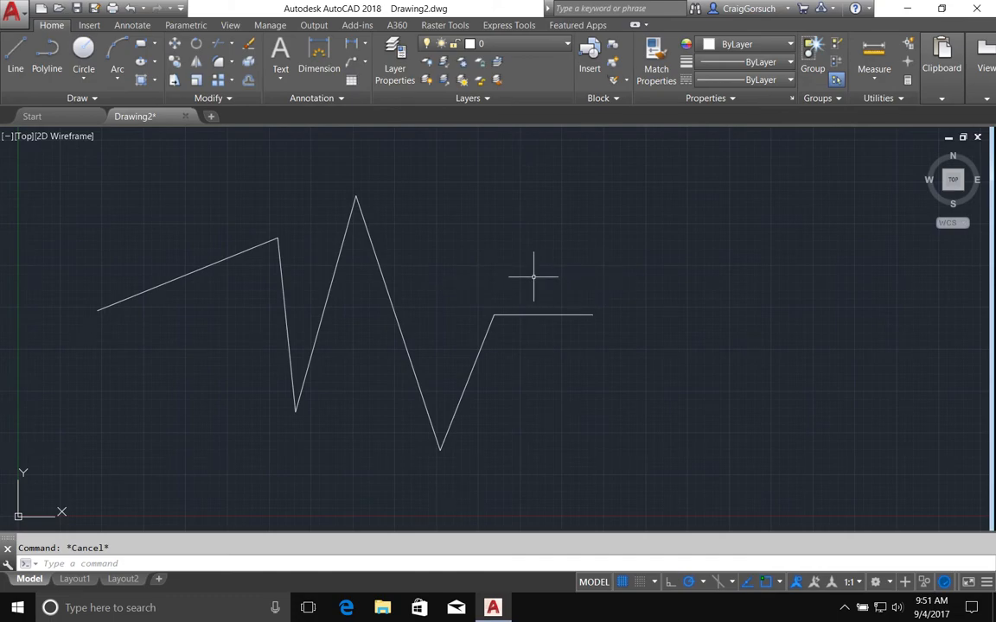
pyautogui.click(534, 277)
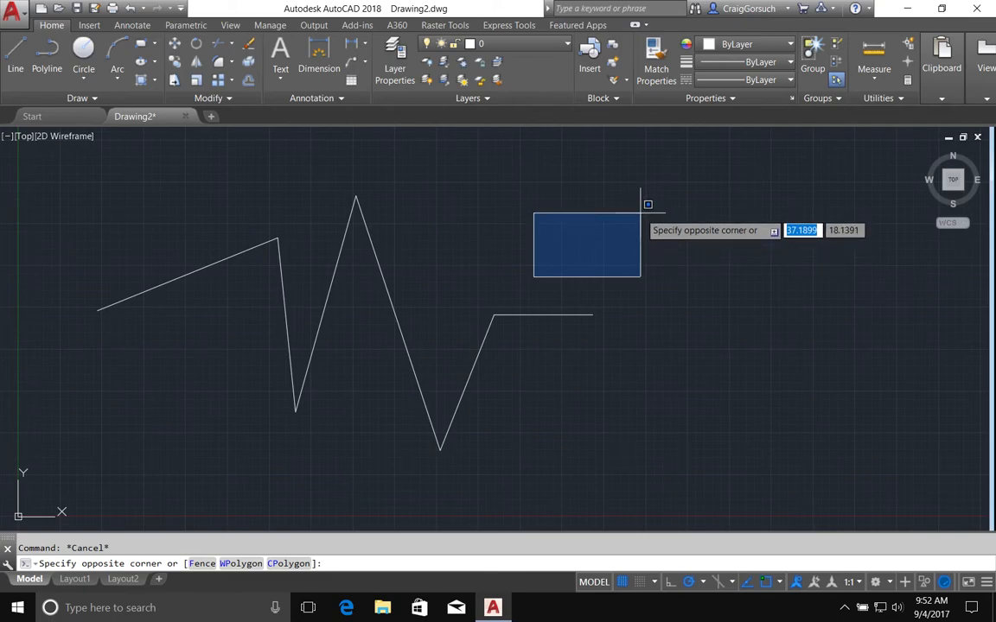
pyautogui.moveTo(647, 208)
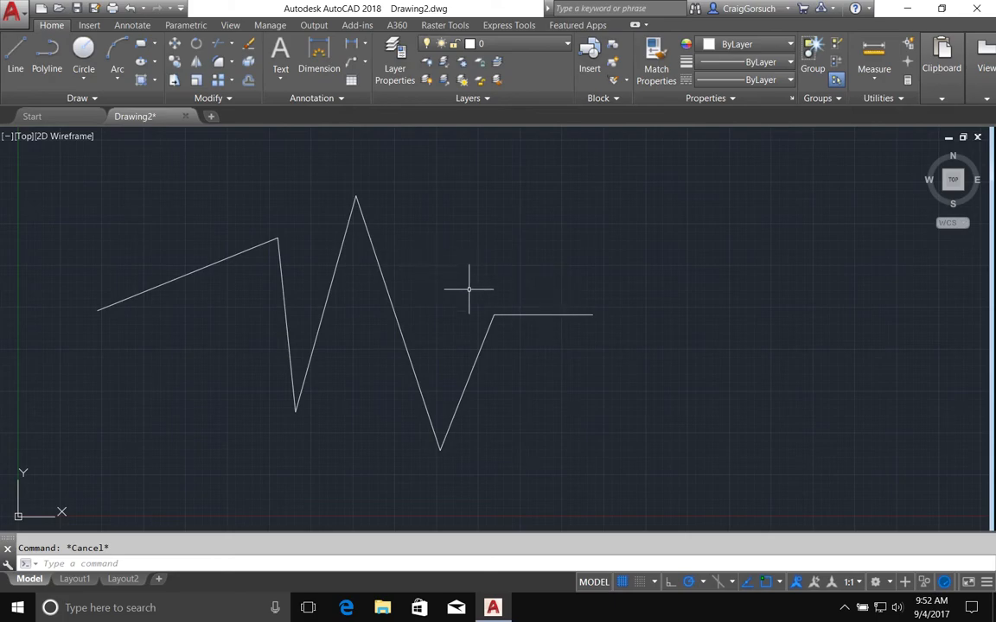
pyautogui.click(469, 289)
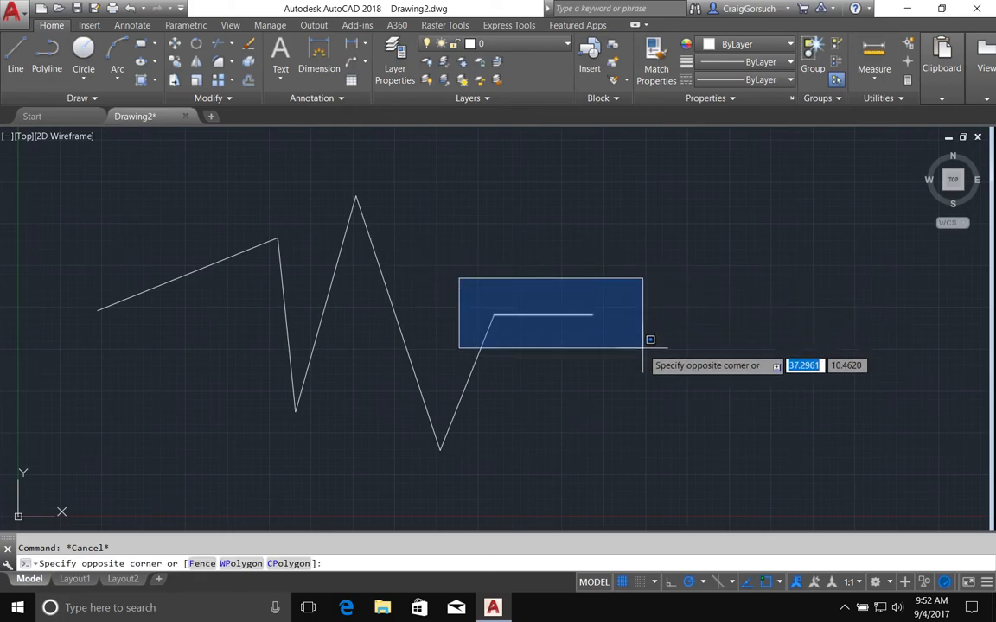
pyautogui.moveTo(643, 349)
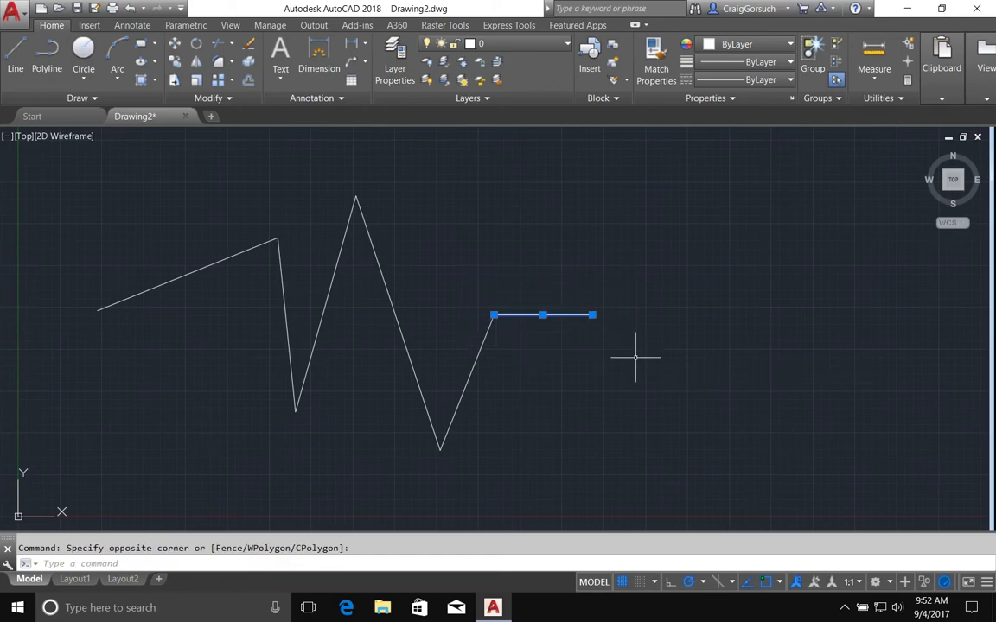
pyautogui.moveTo(637, 286)
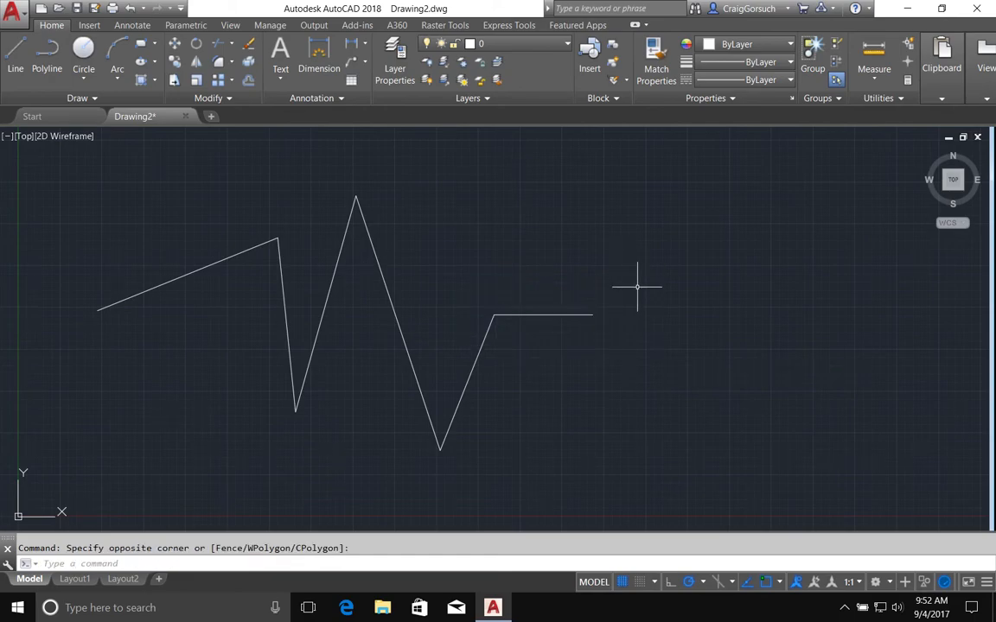
pyautogui.press('Escape')
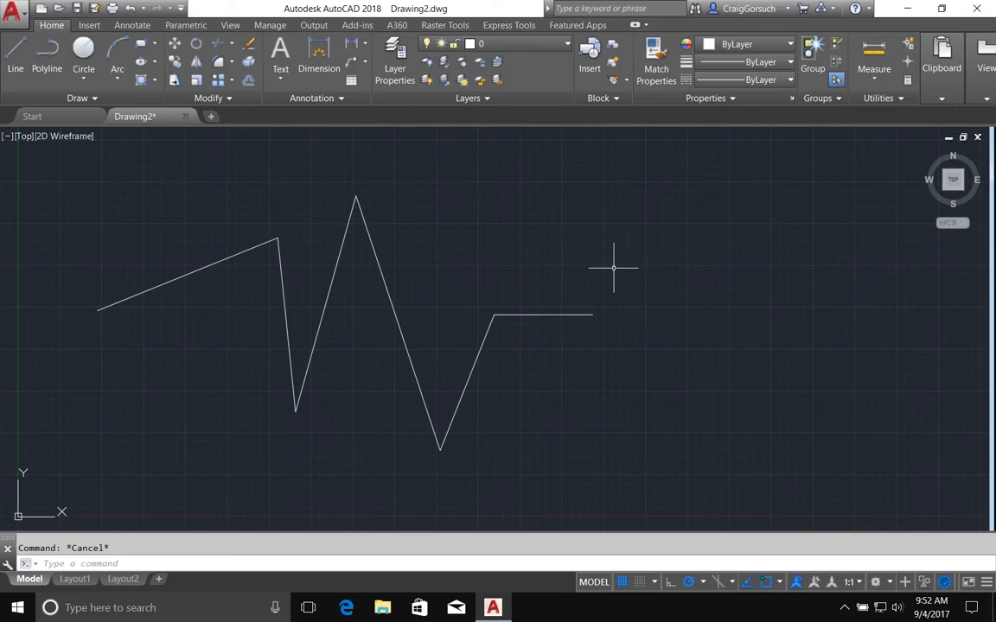
pyautogui.moveTo(545, 281)
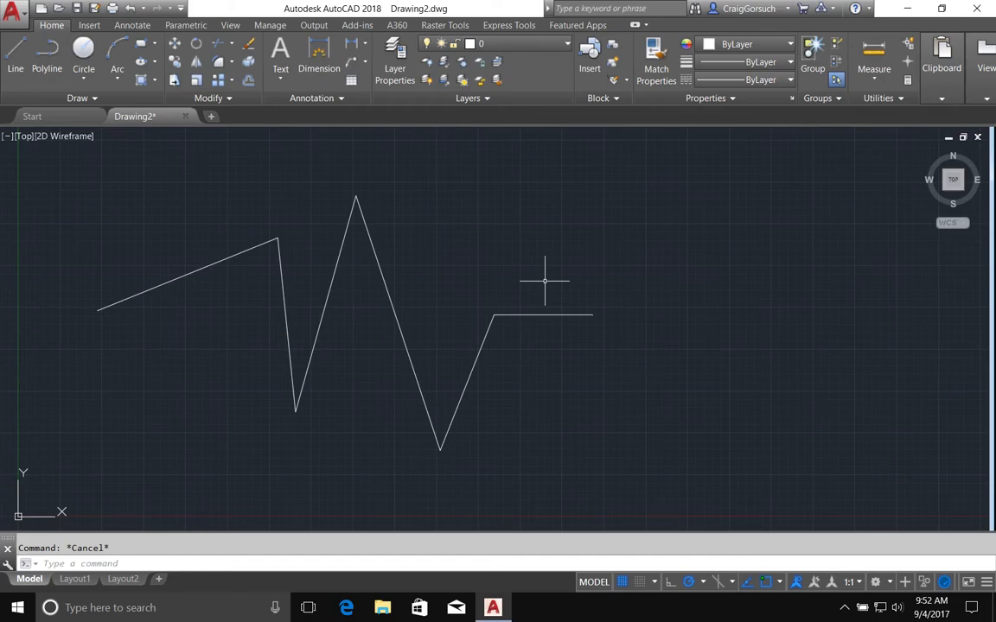
pyautogui.click(544, 281)
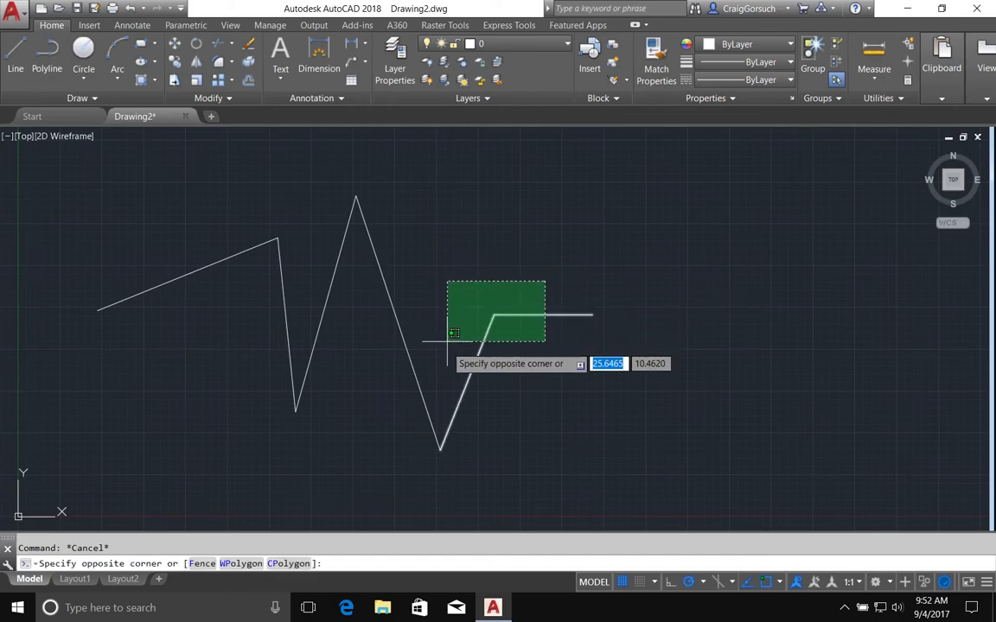
pyautogui.moveTo(467, 346)
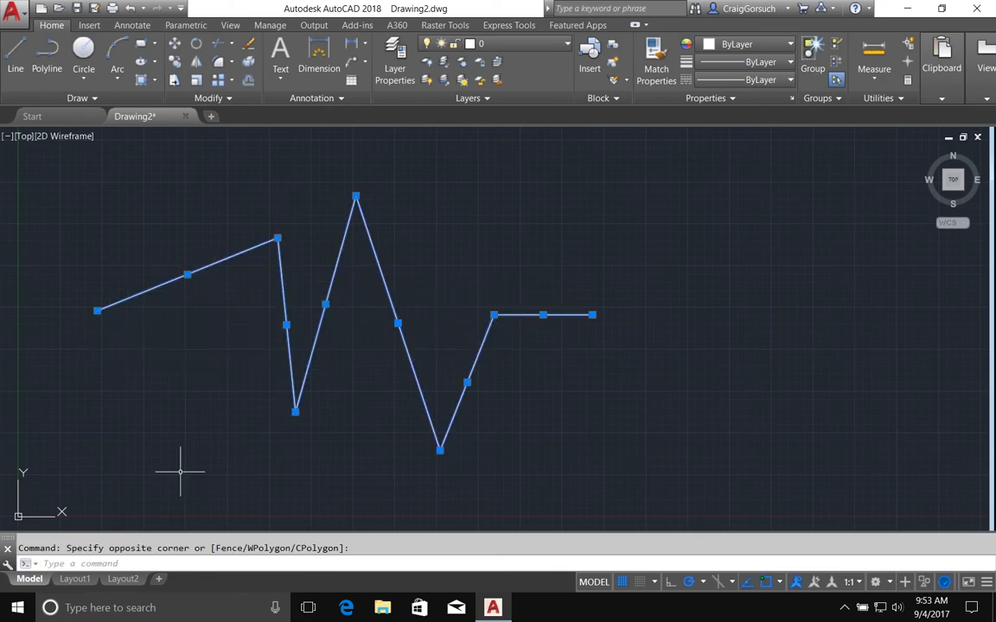
pyautogui.moveTo(141, 357)
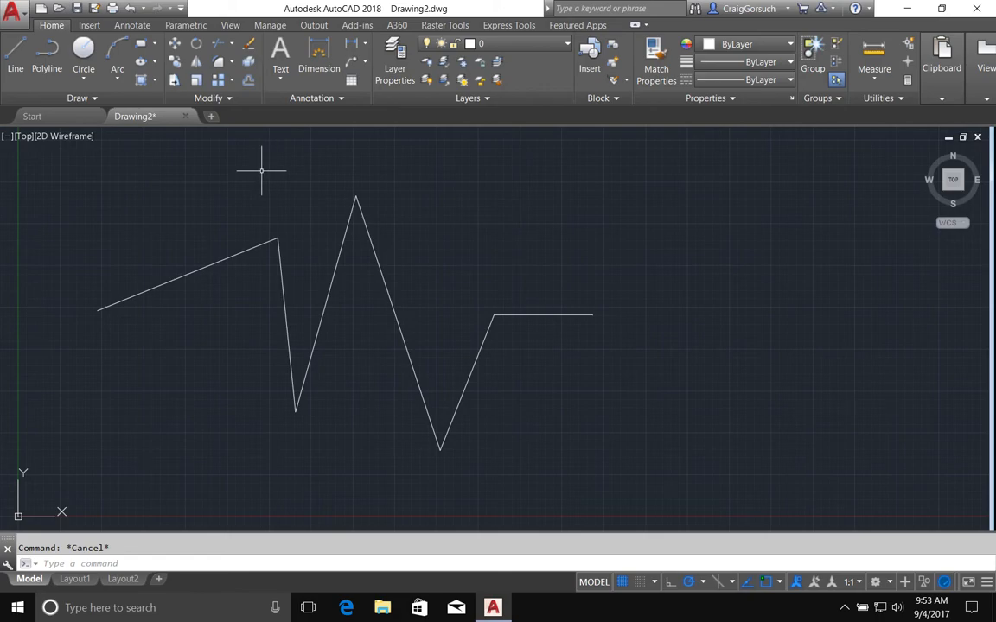
pyautogui.moveTo(260, 164)
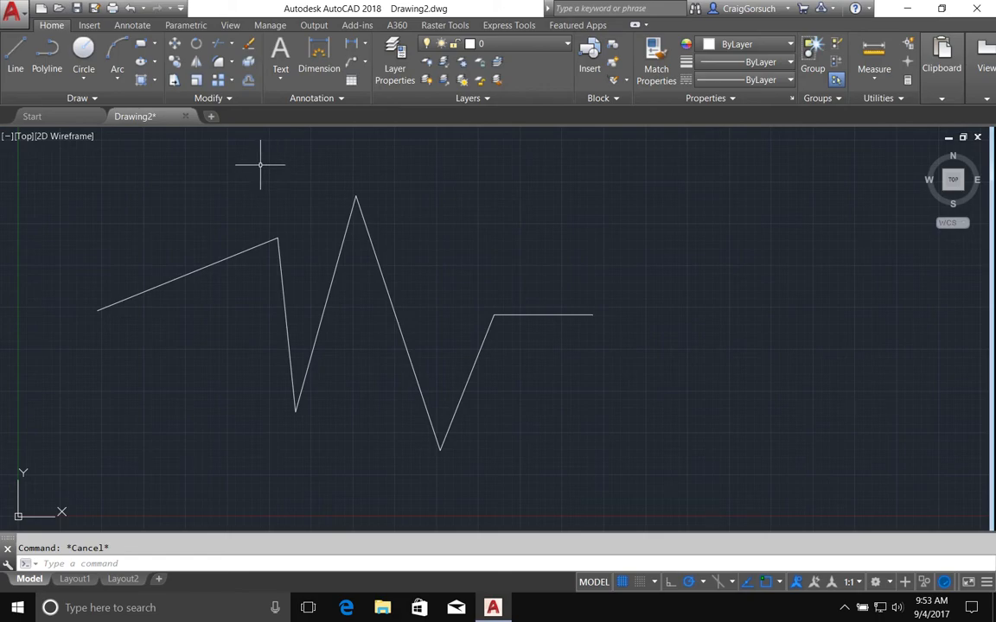
pyautogui.moveTo(253, 184)
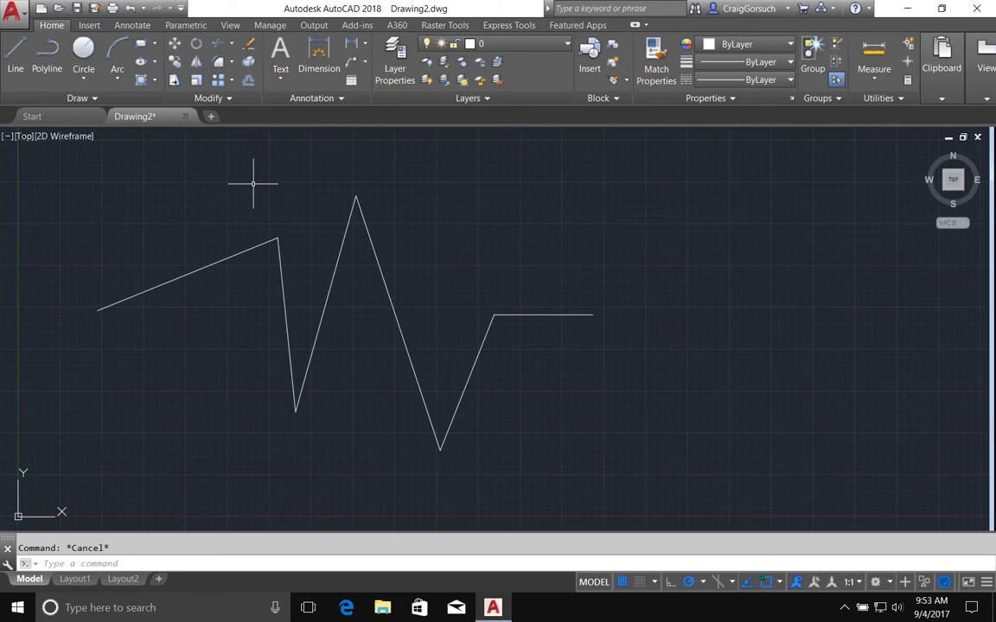
pyautogui.moveTo(105, 216)
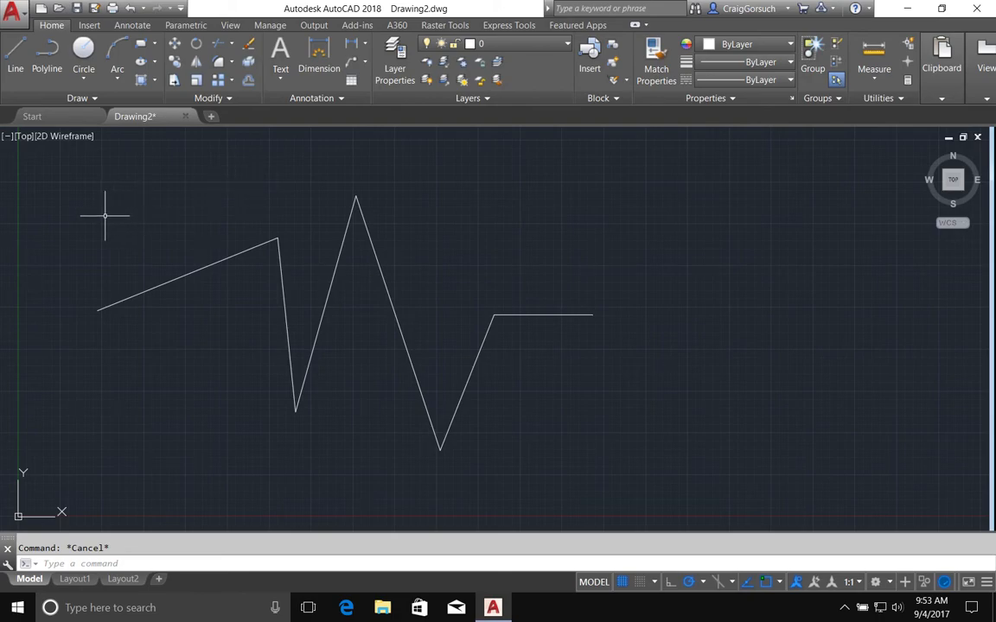
pyautogui.moveTo(84, 205)
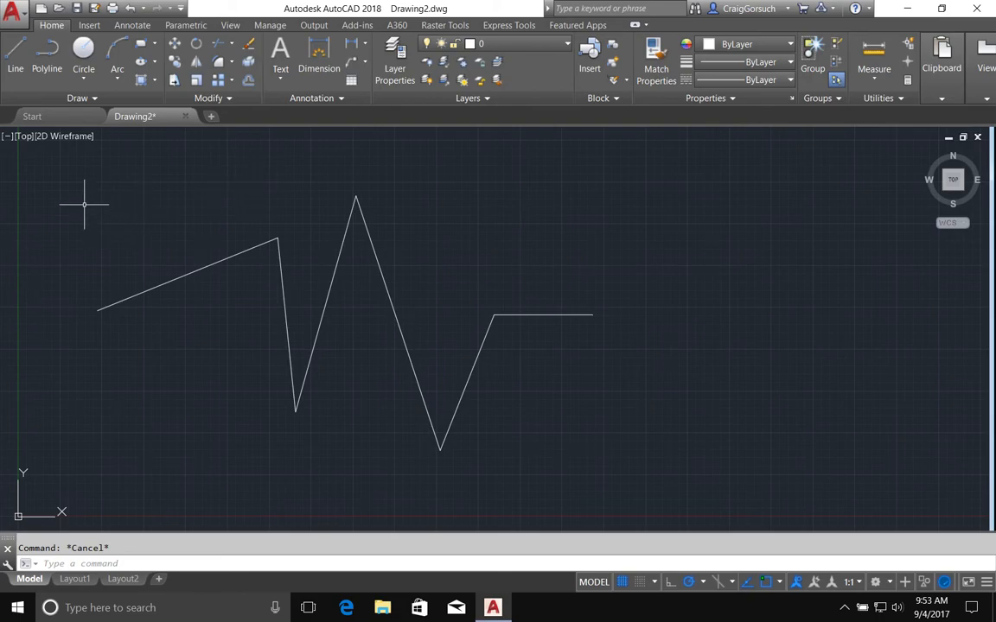
# Lasso the middle zigzag segments, then cancel that selection with Esc
pyautogui.moveTo(85, 206); pyautogui.dragTo(377, 153)
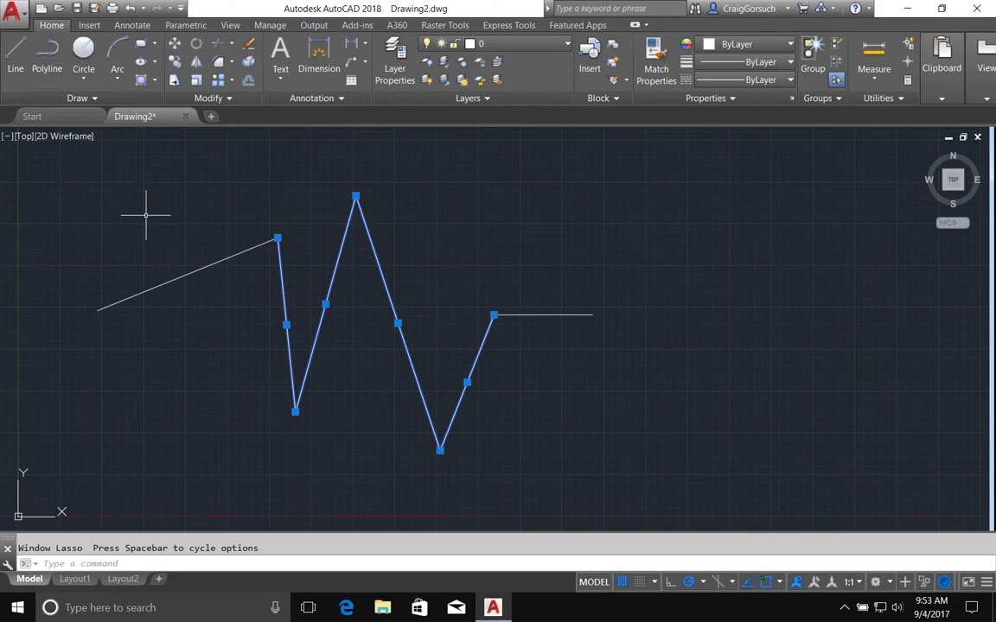
pyautogui.press('Escape')
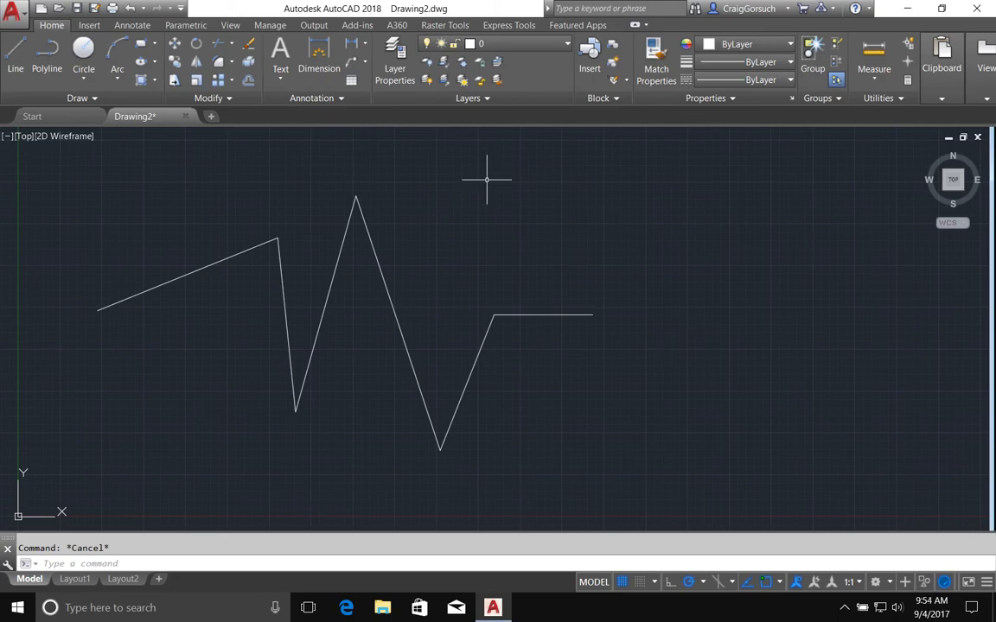
pyautogui.moveTo(551, 229)
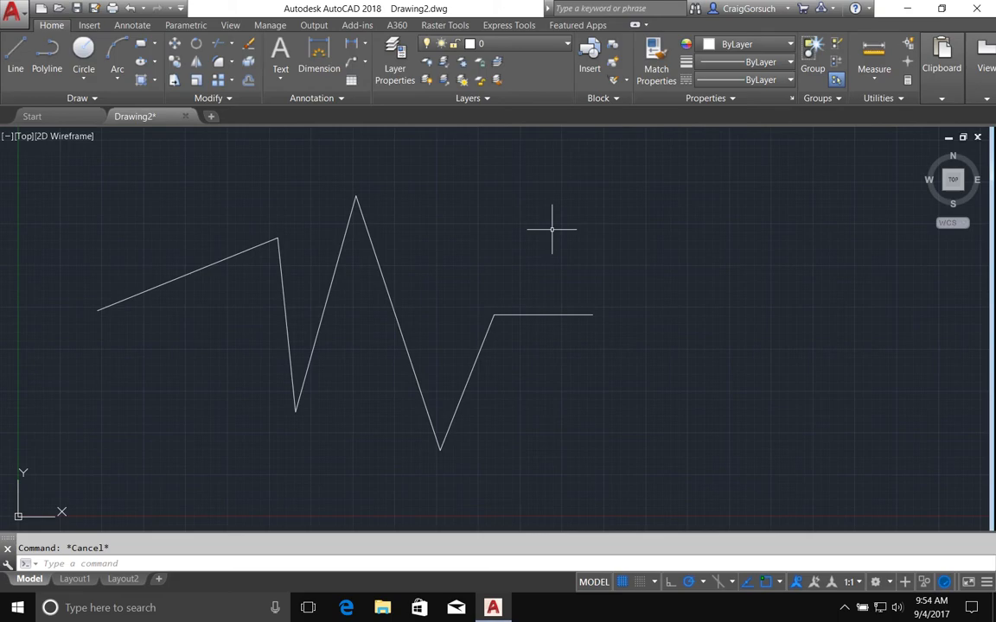
pyautogui.moveTo(540, 231)
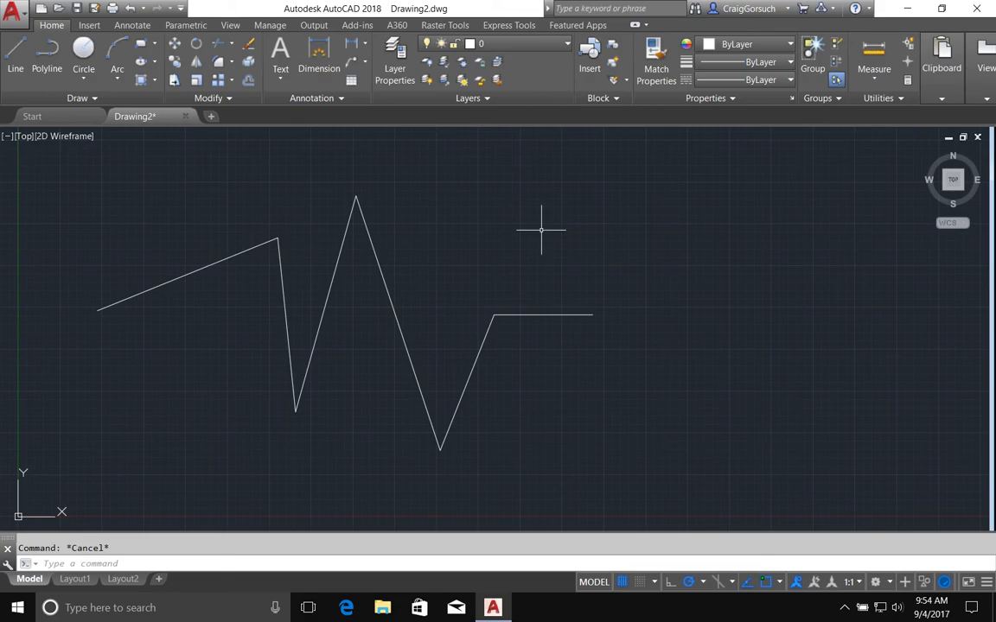
pyautogui.moveTo(531, 250)
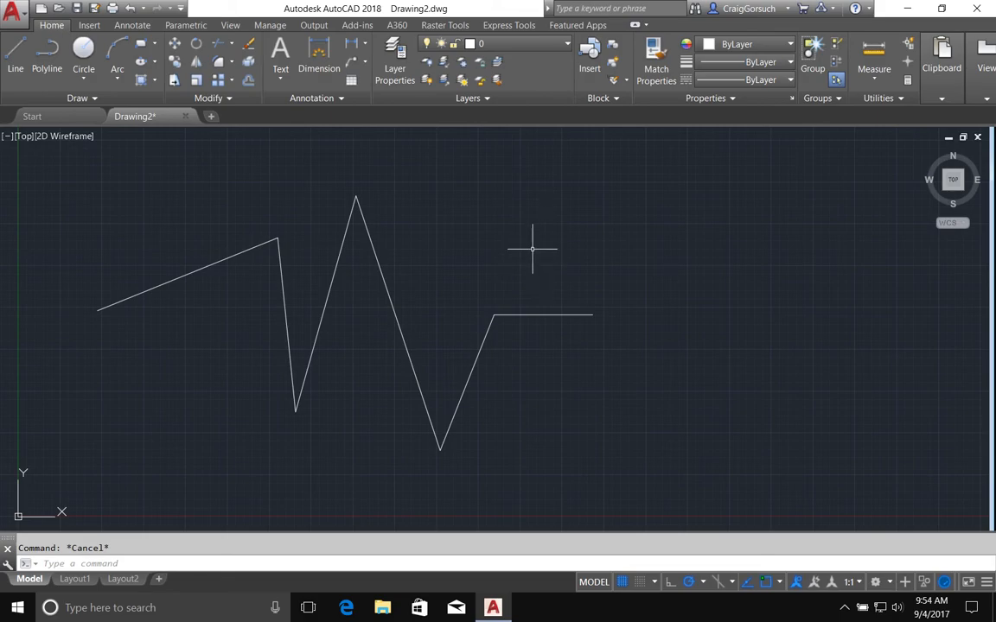
pyautogui.moveTo(536, 250)
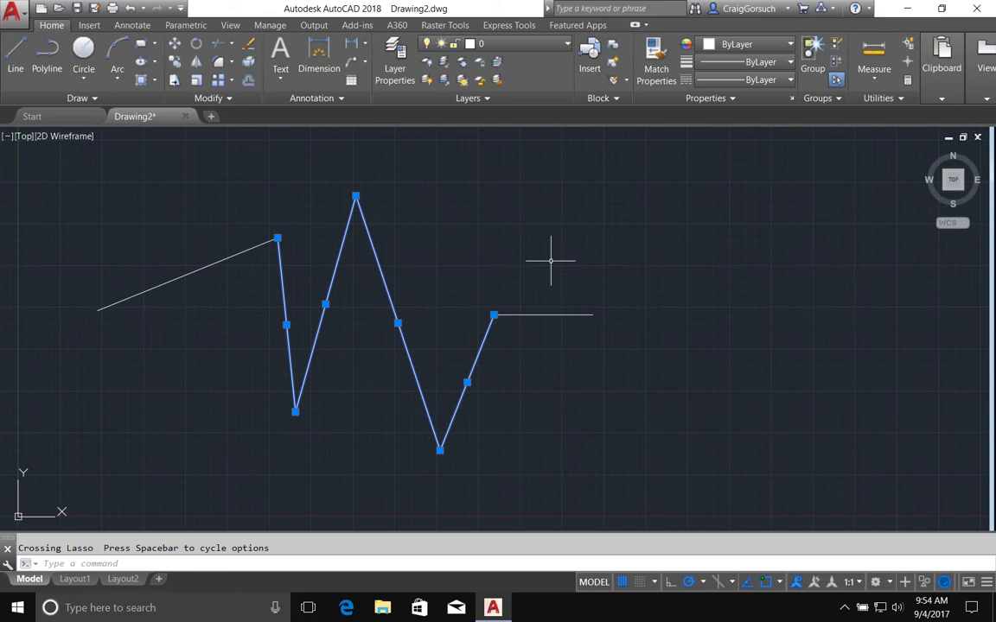
# Clear the current lasso selection with Esc
pyautogui.press('Escape')
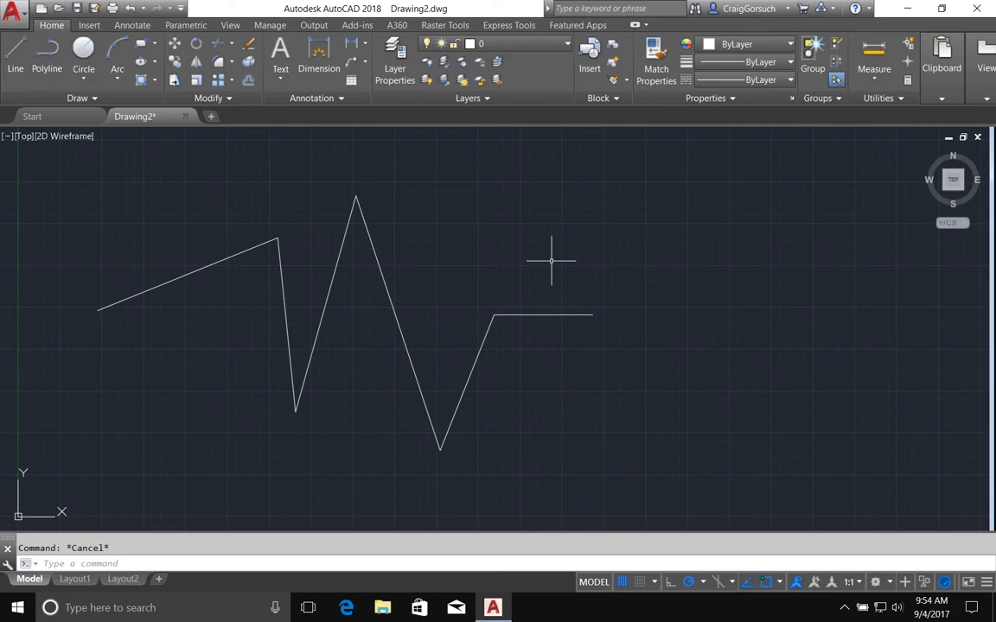
pyautogui.moveTo(535, 363)
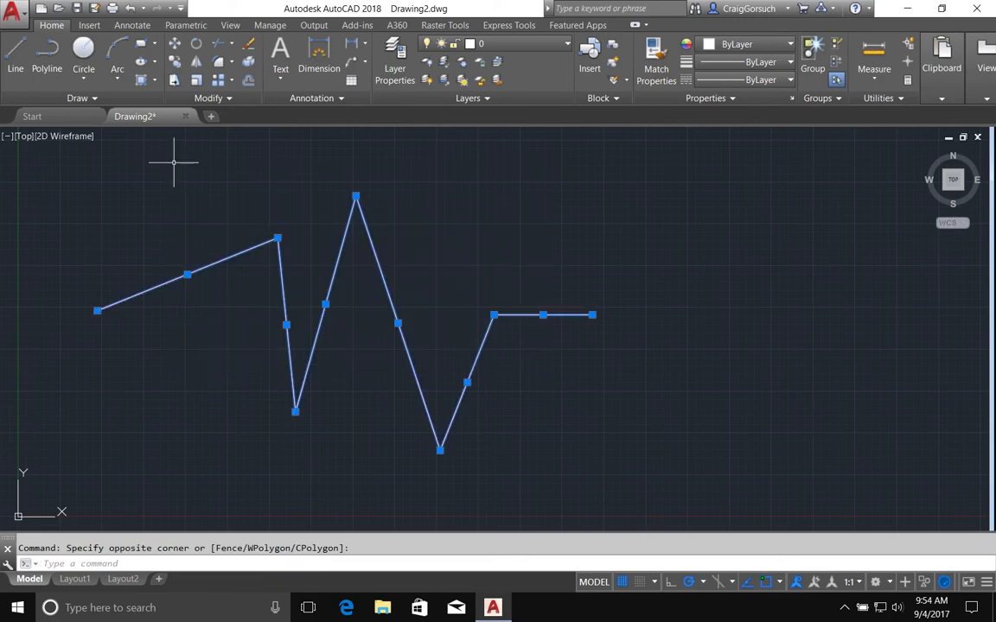
pyautogui.moveTo(140, 222)
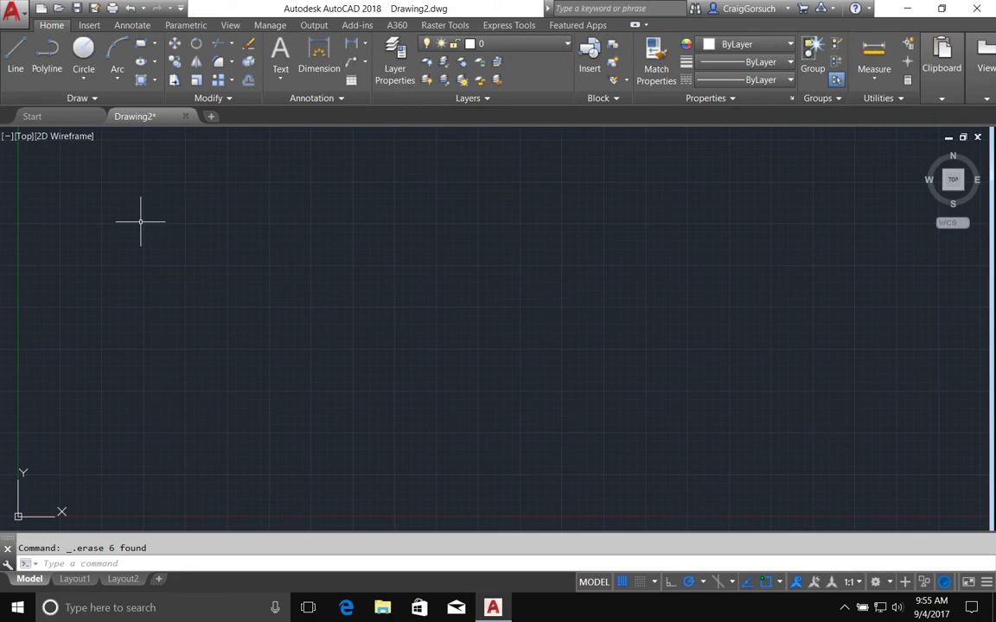
# Undo the erase with Ctrl+Z to restore the six-segment zigzag
pyautogui.press('ctrl+z')
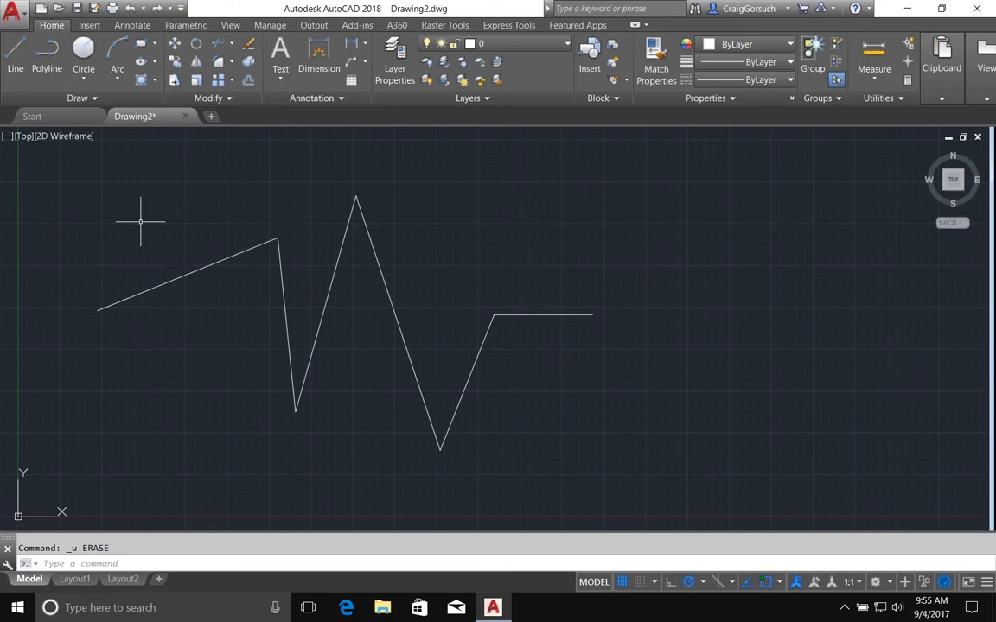
pyautogui.moveTo(522, 200)
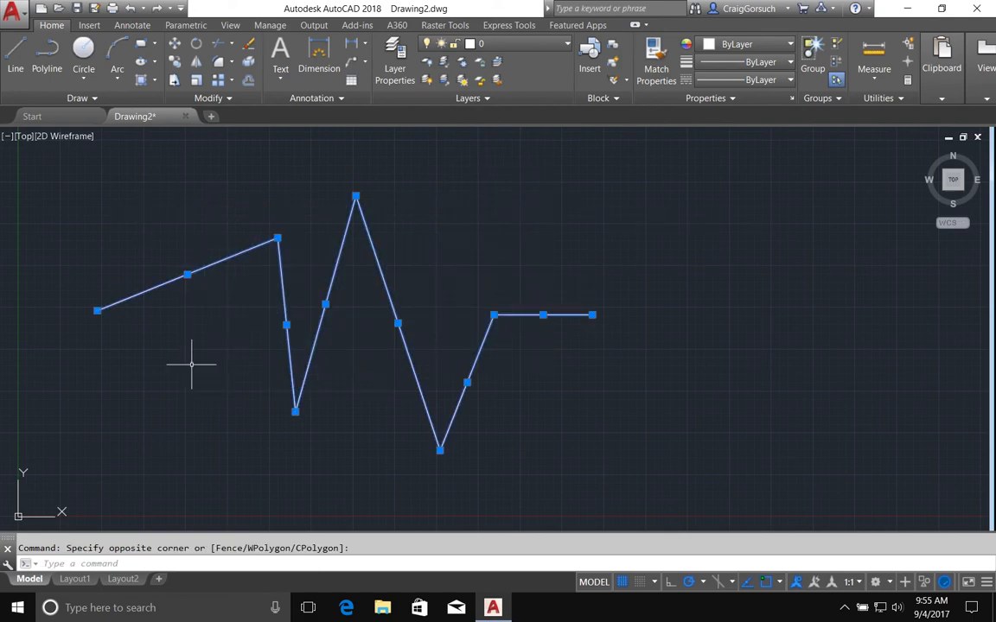
pyautogui.moveTo(191, 404)
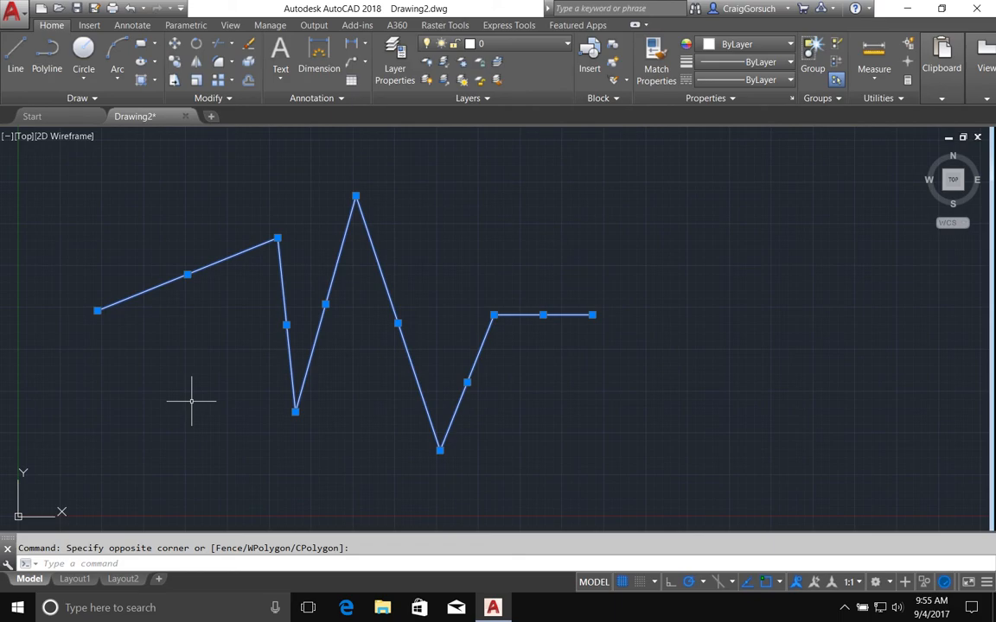
# Erase all six zigzag segments with the E command, leaving Drawing2 empty
pyautogui.write('E')
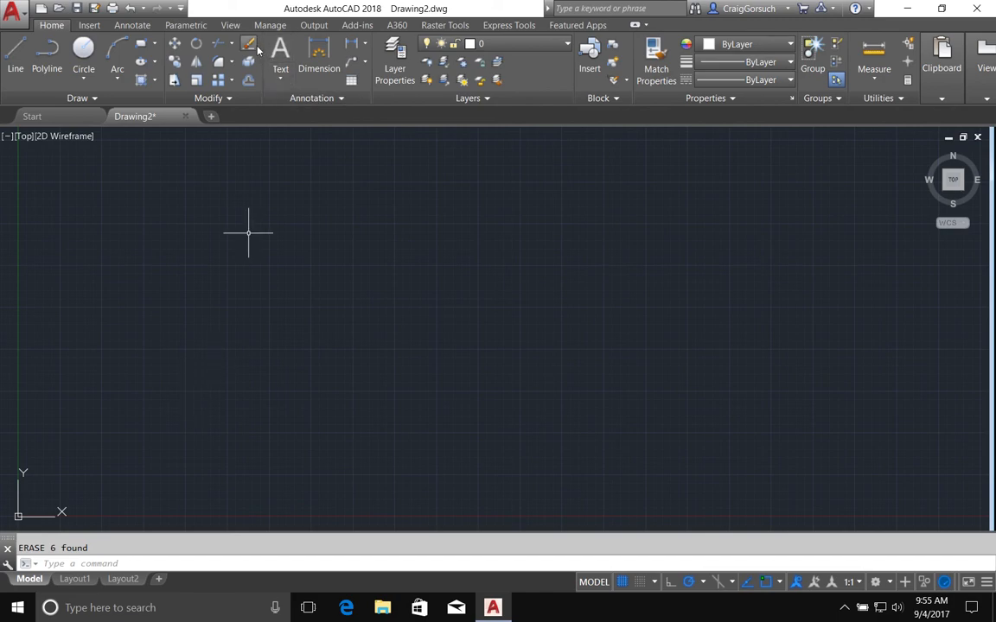
pyautogui.moveTo(249, 45)
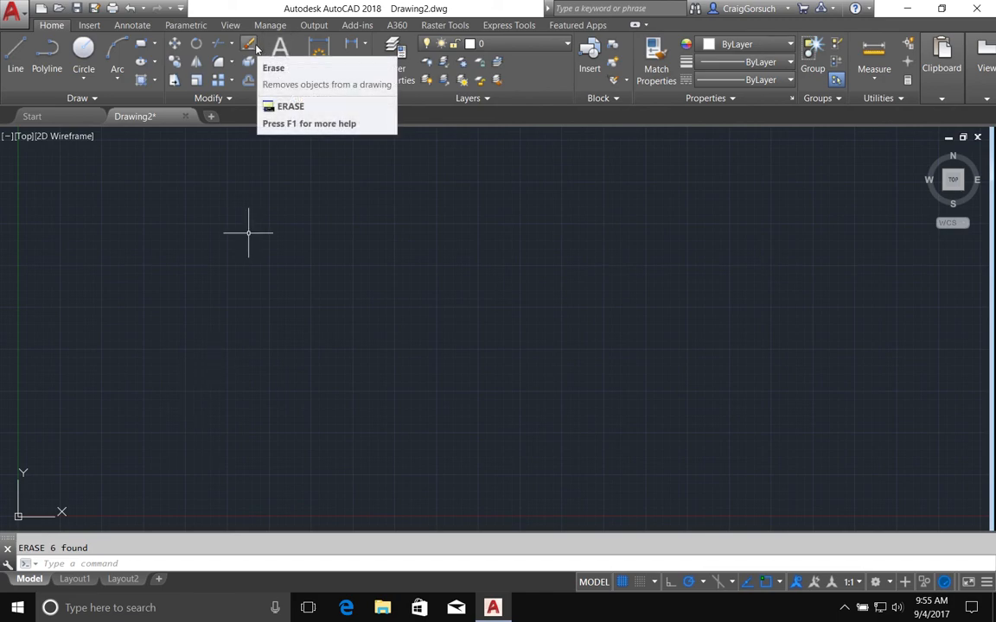